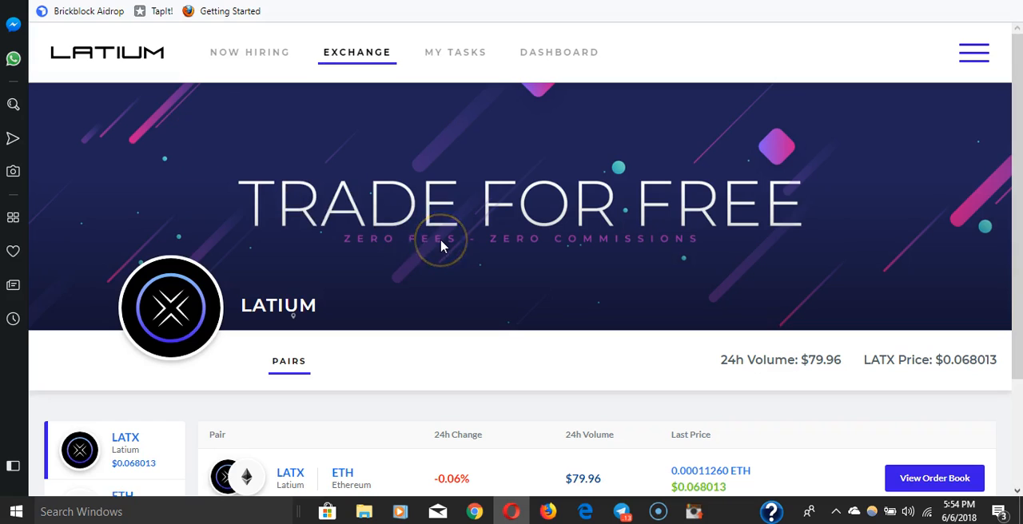
{"action": "mouse_move", "coordinate": [243, 162]}
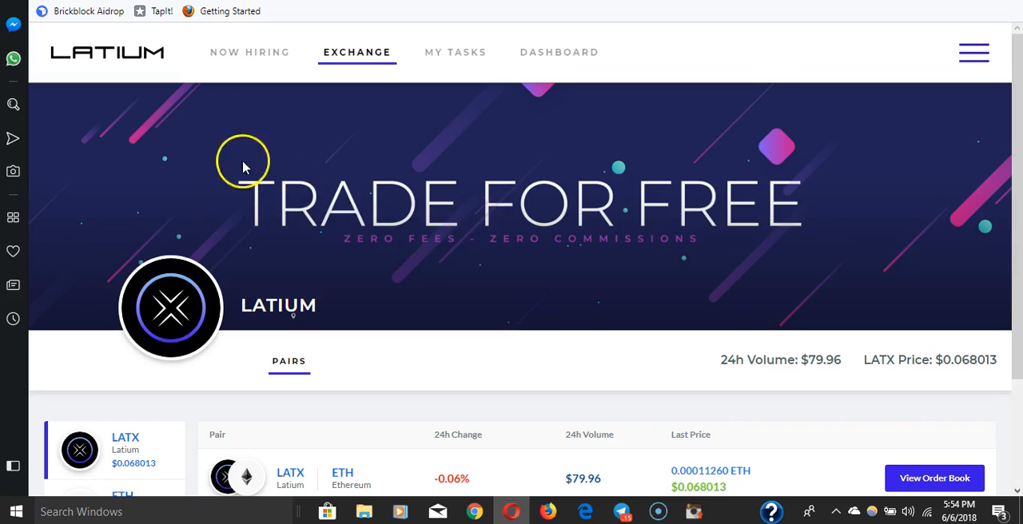
{"action": "mouse_move", "coordinate": [158, 126]}
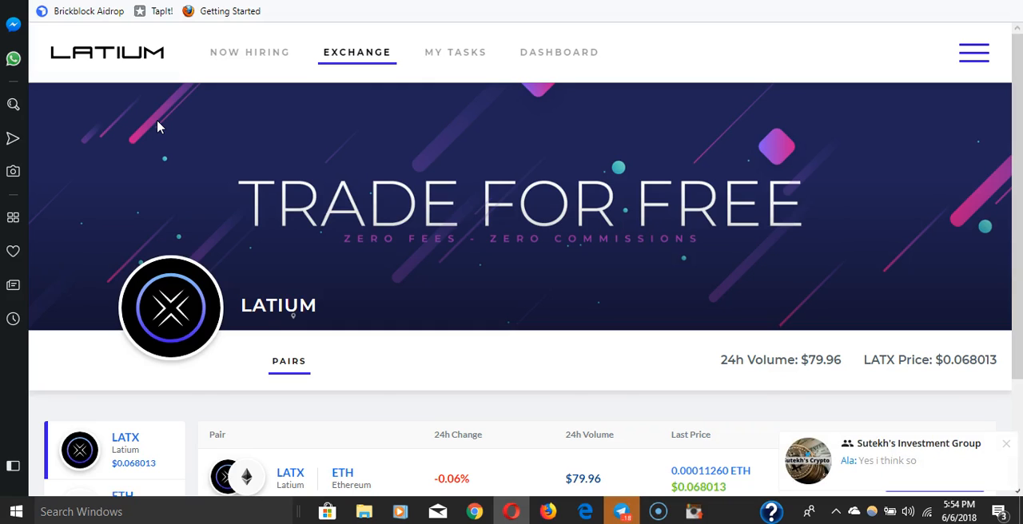
Step: Scroll down through the current page before heading to the gig listings
{"action": "scroll", "scroll_direction": "down", "scroll_amount": 3}
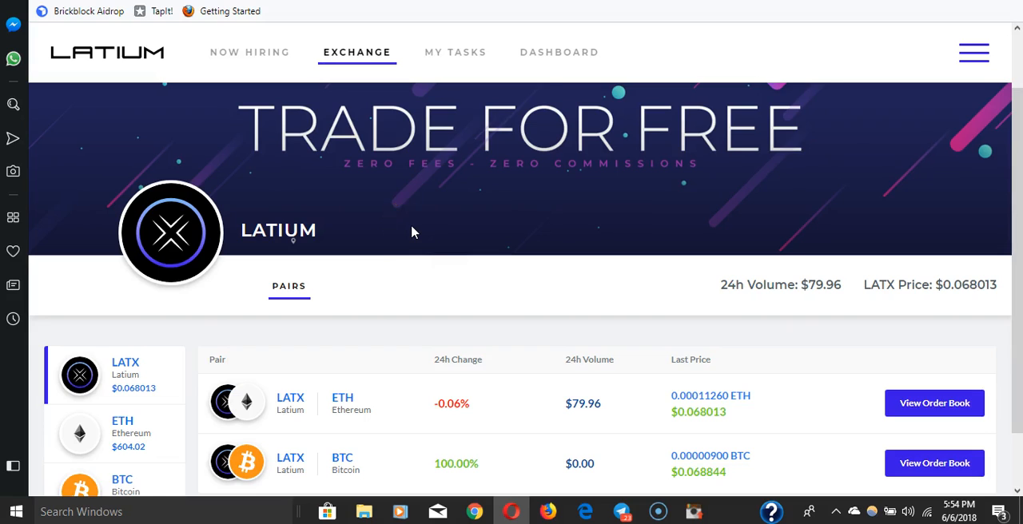
{"action": "scroll", "scroll_direction": "down", "scroll_amount": 3}
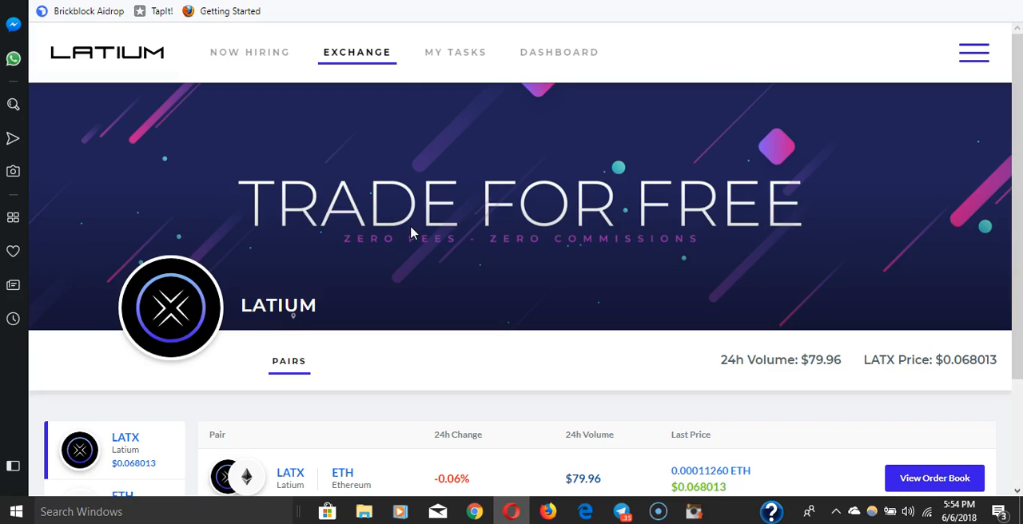
{"action": "mouse_move", "coordinate": [406, 239]}
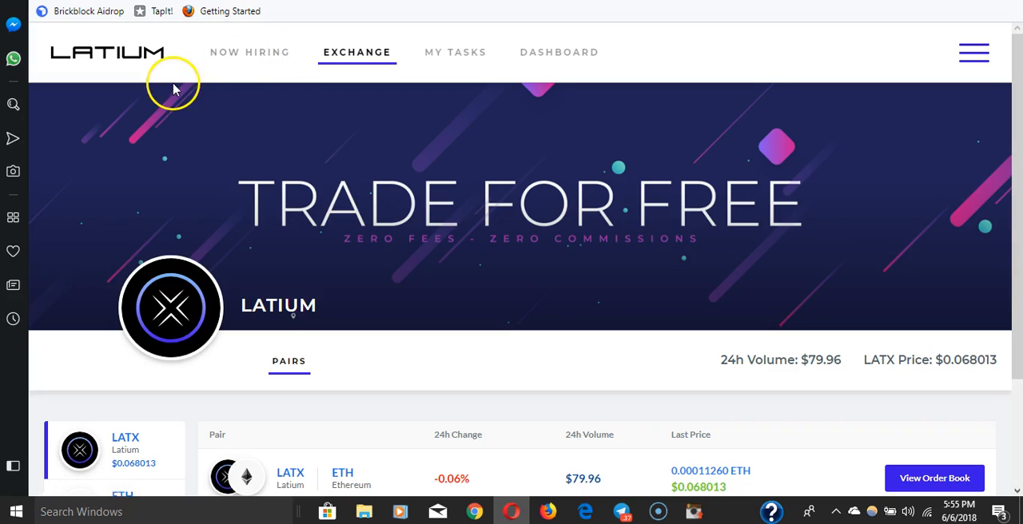
{"action": "mouse_move", "coordinate": [345, 153]}
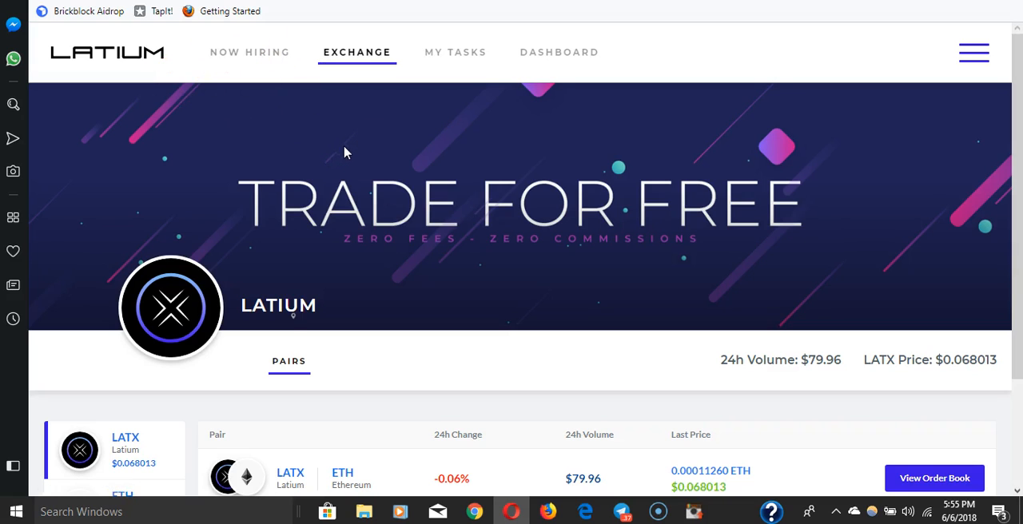
{"action": "mouse_move", "coordinate": [390, 196]}
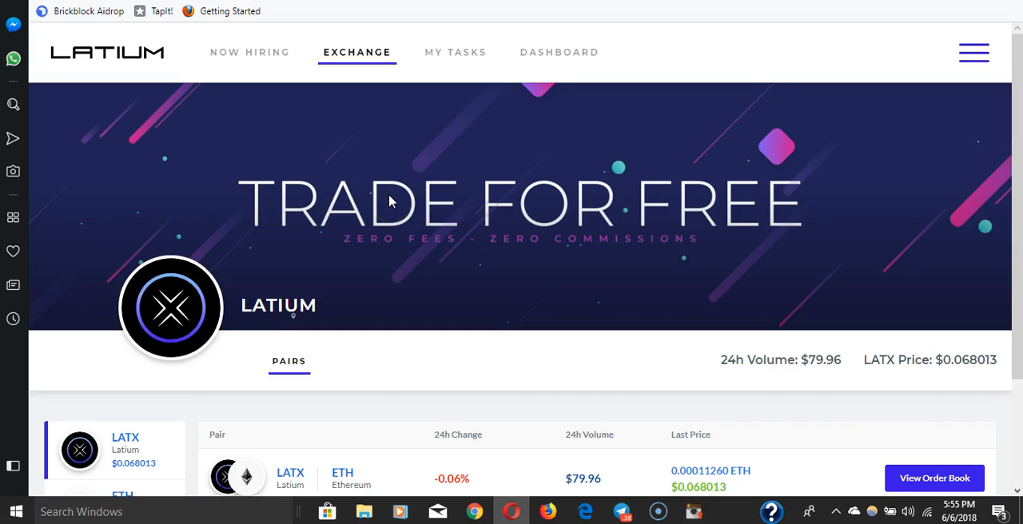
{"action": "mouse_move", "coordinate": [948, 361]}
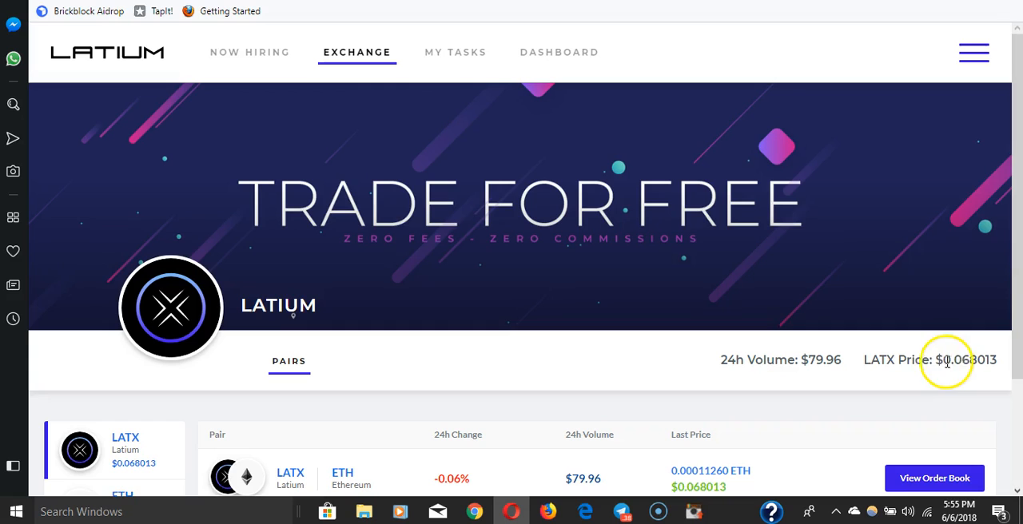
{"action": "mouse_move", "coordinate": [710, 86]}
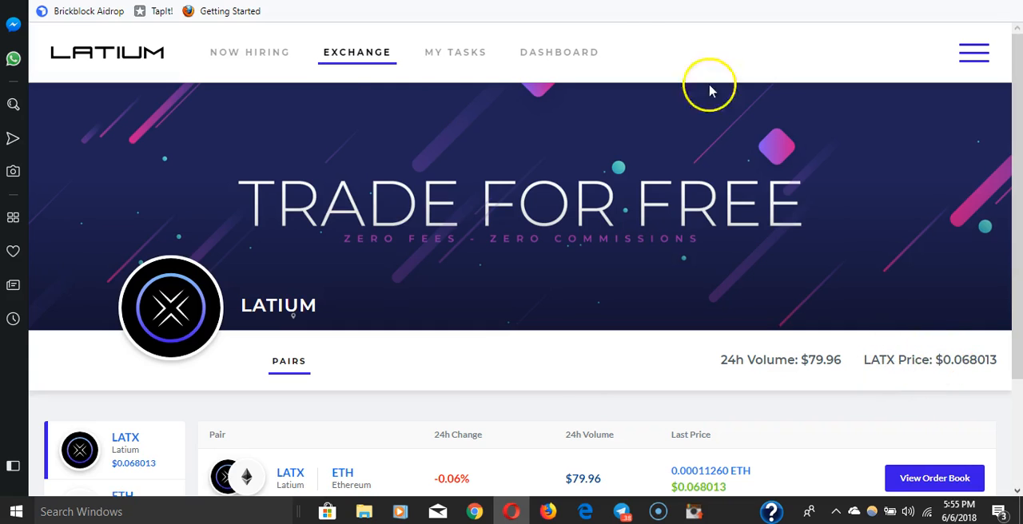
{"action": "mouse_move", "coordinate": [342, 118]}
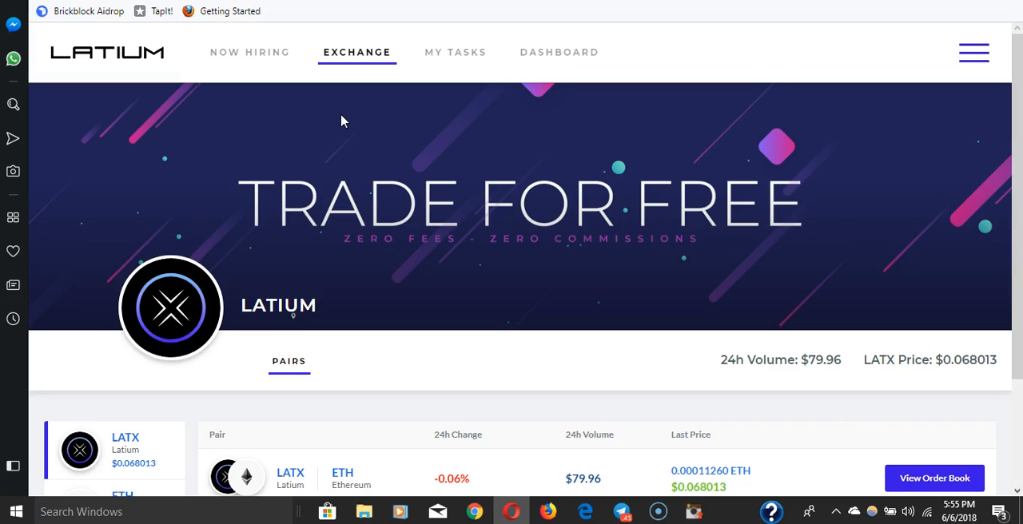
{"action": "scroll", "scroll_direction": "down", "scroll_amount": 3}
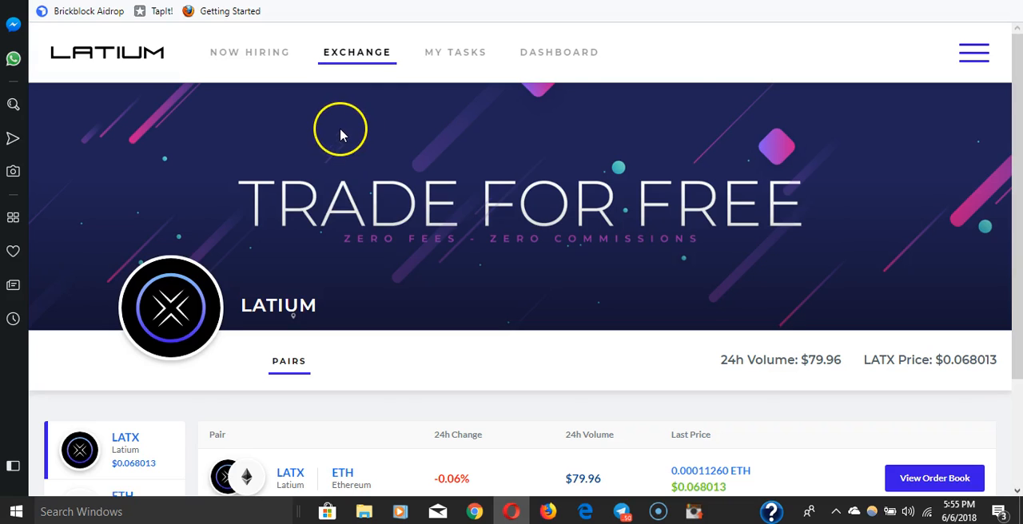
{"action": "mouse_move", "coordinate": [249, 51]}
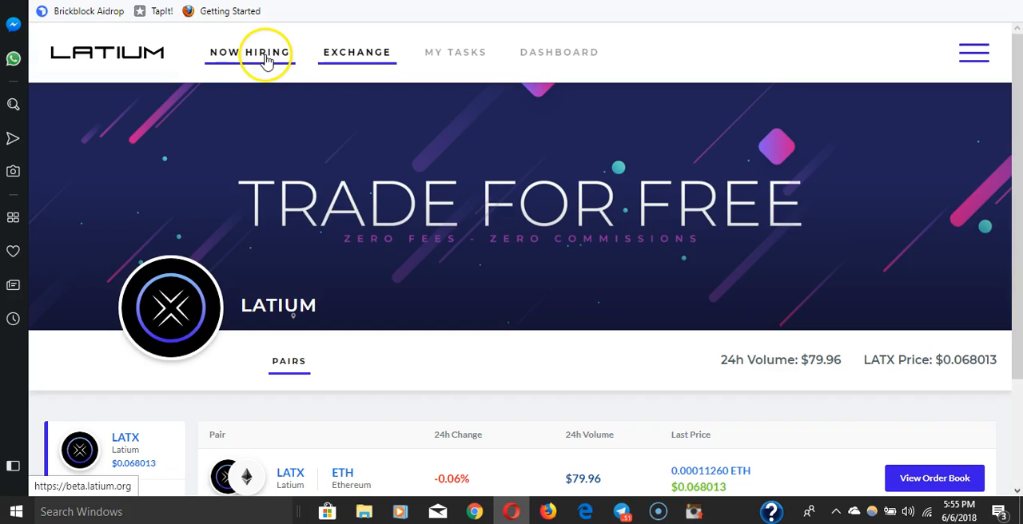
Step: Show the Now Hiring gigs and browse cards like LATX Wrapper Creation (25000 reward) and Logo design
{"action": "left_click", "coordinate": [250, 51]}
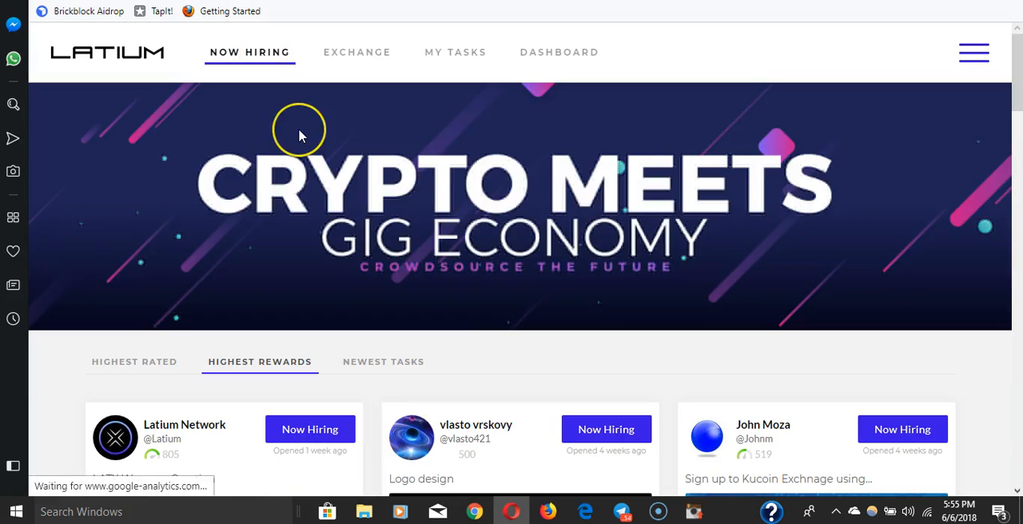
{"action": "scroll", "scroll_direction": "down", "scroll_amount": 3}
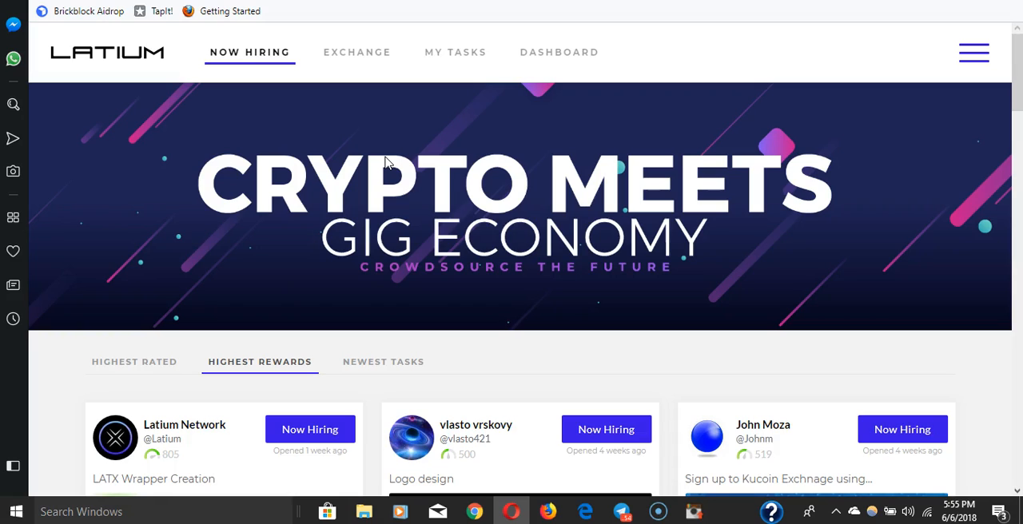
{"action": "mouse_move", "coordinate": [924, 86]}
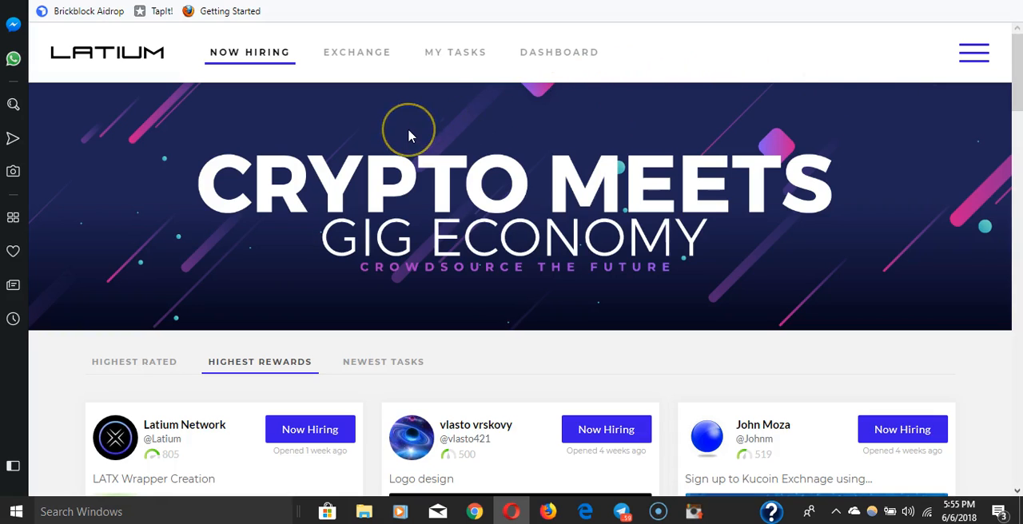
{"action": "mouse_move", "coordinate": [410, 132]}
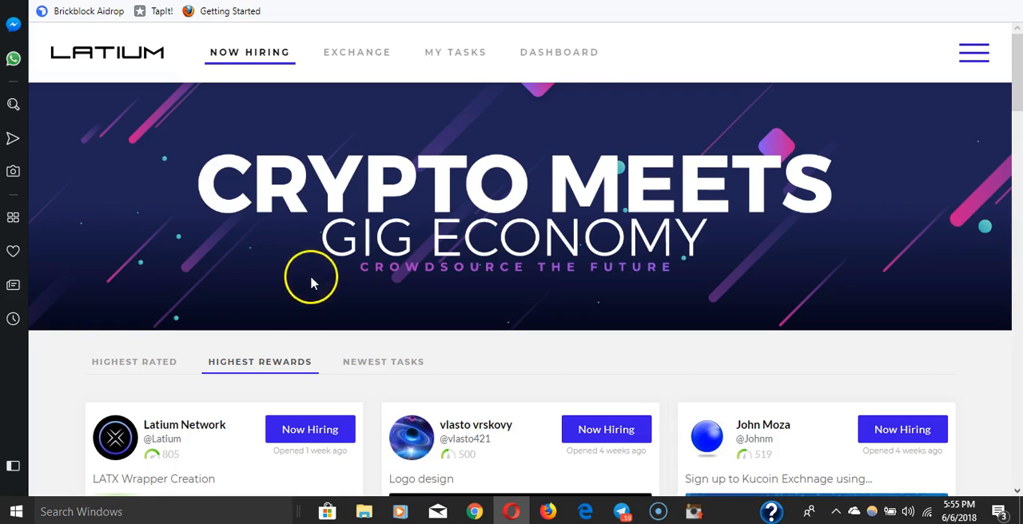
{"action": "mouse_move", "coordinate": [328, 234]}
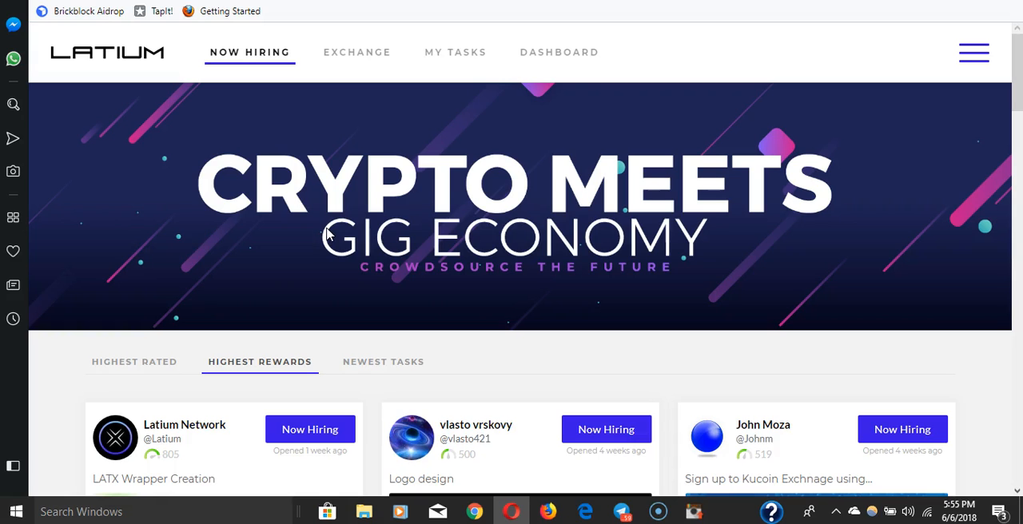
{"action": "scroll", "scroll_direction": "down", "scroll_amount": 3}
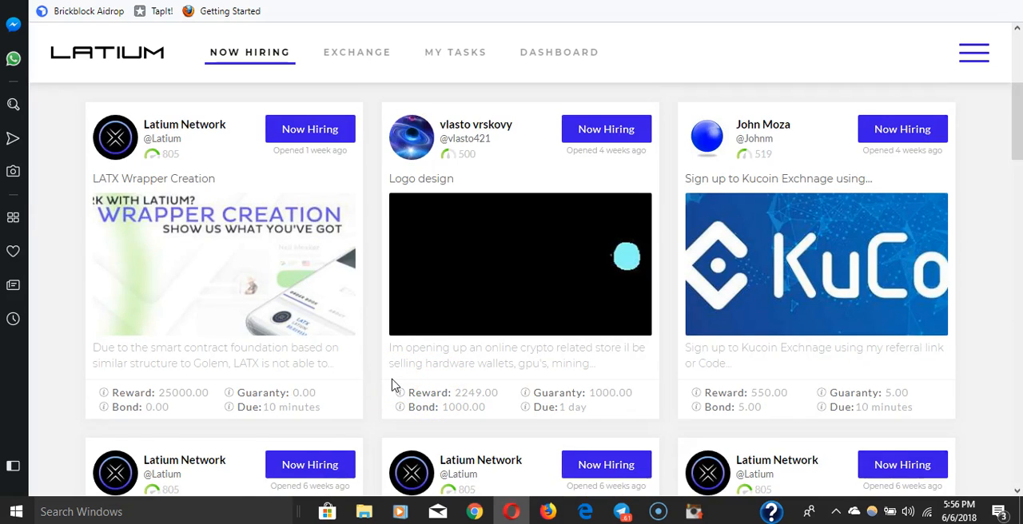
{"action": "scroll", "scroll_direction": "down", "scroll_amount": 3}
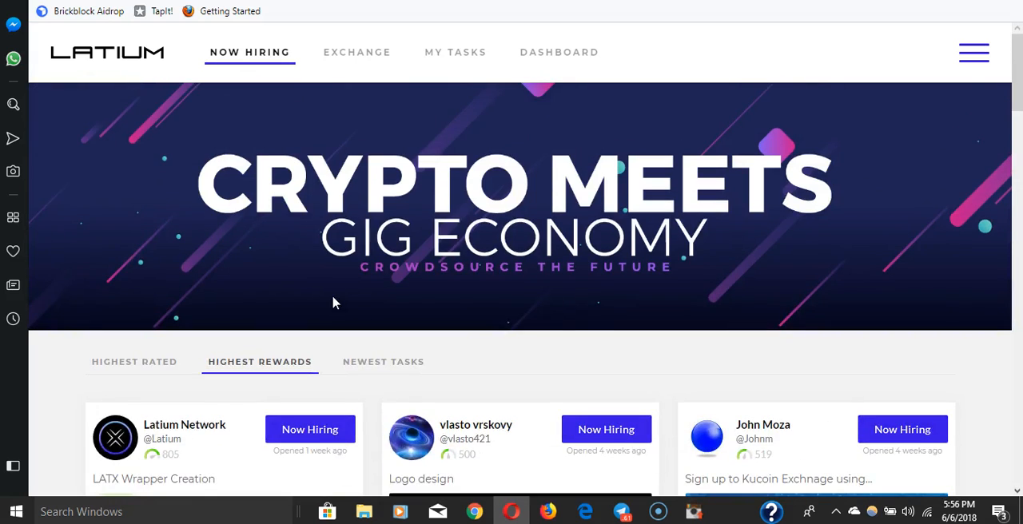
{"action": "scroll", "scroll_direction": "down", "scroll_amount": 3}
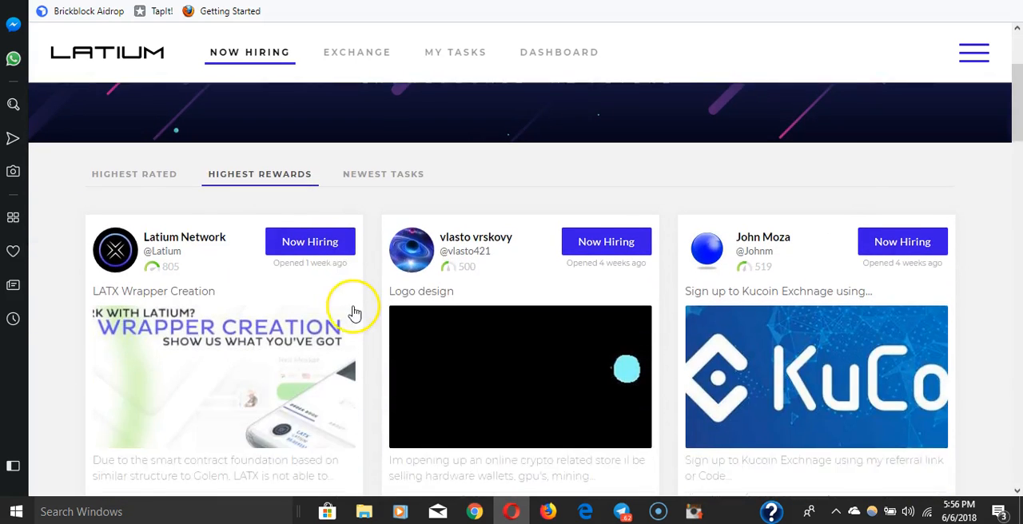
{"action": "scroll", "scroll_direction": "down", "scroll_amount": 3}
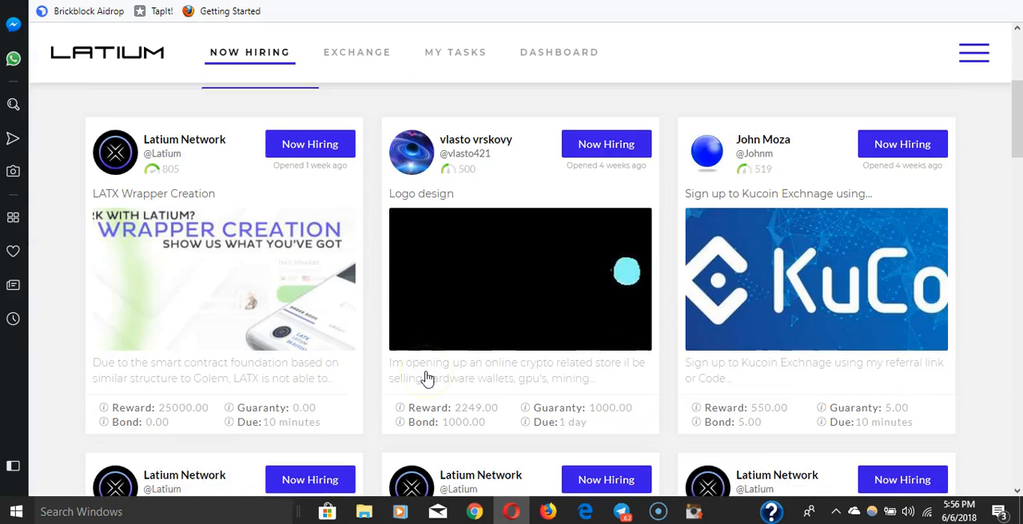
{"action": "scroll", "scroll_direction": "down", "scroll_amount": 3}
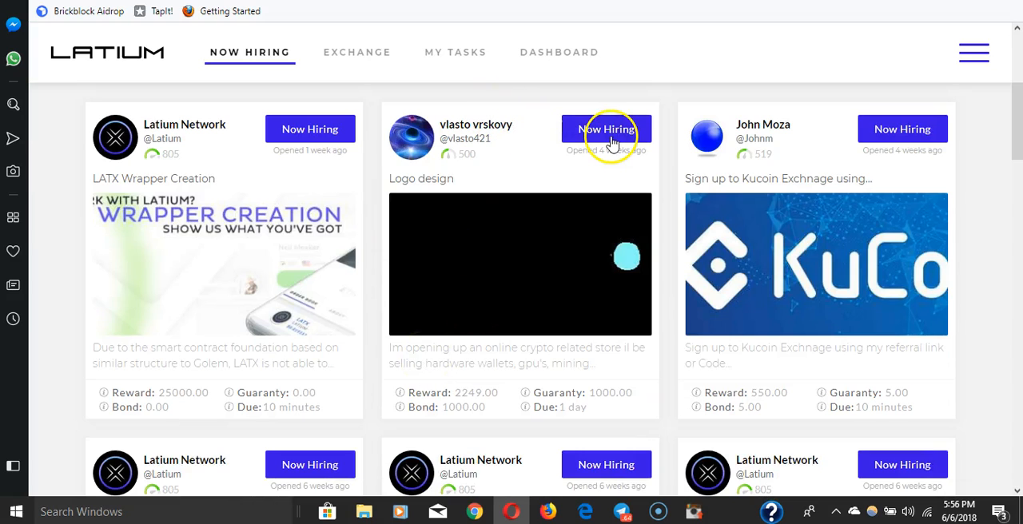
{"action": "left_click", "coordinate": [606, 128]}
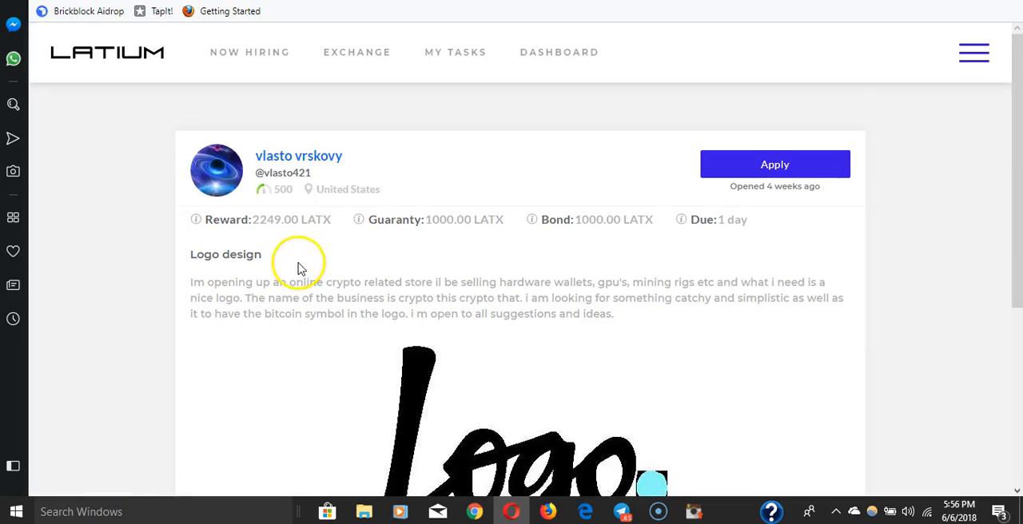
{"action": "mouse_move", "coordinate": [336, 238]}
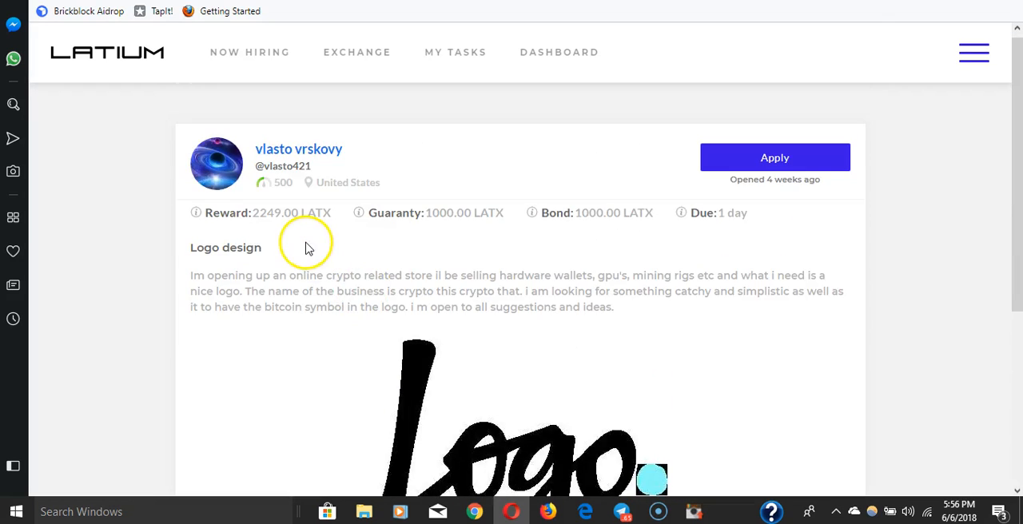
{"action": "mouse_move", "coordinate": [326, 122]}
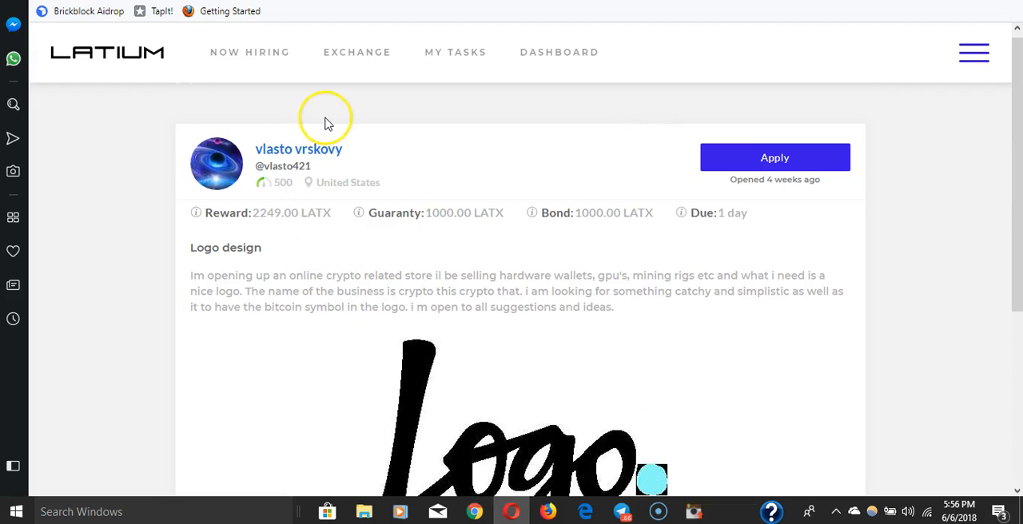
{"action": "scroll", "scroll_direction": "down", "scroll_amount": 3}
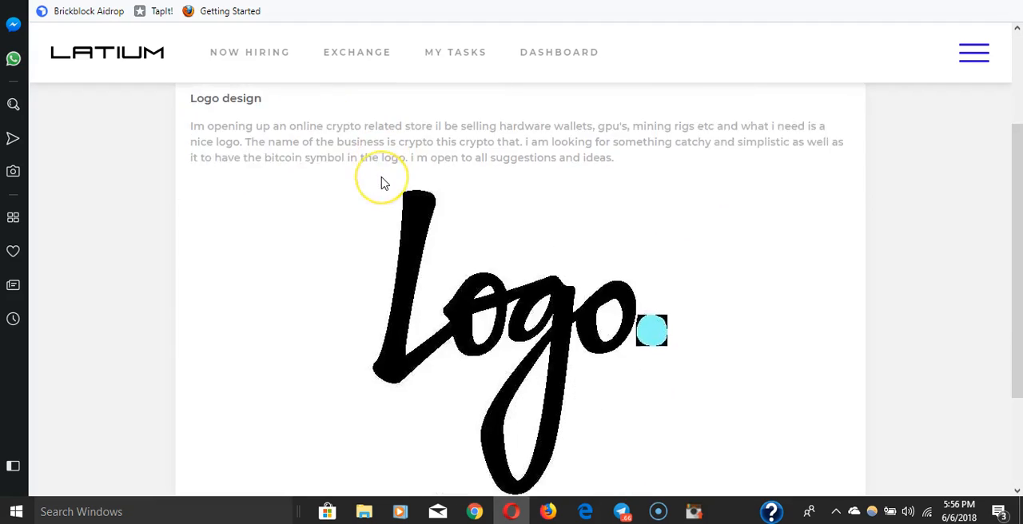
{"action": "scroll", "scroll_direction": "down", "scroll_amount": 3}
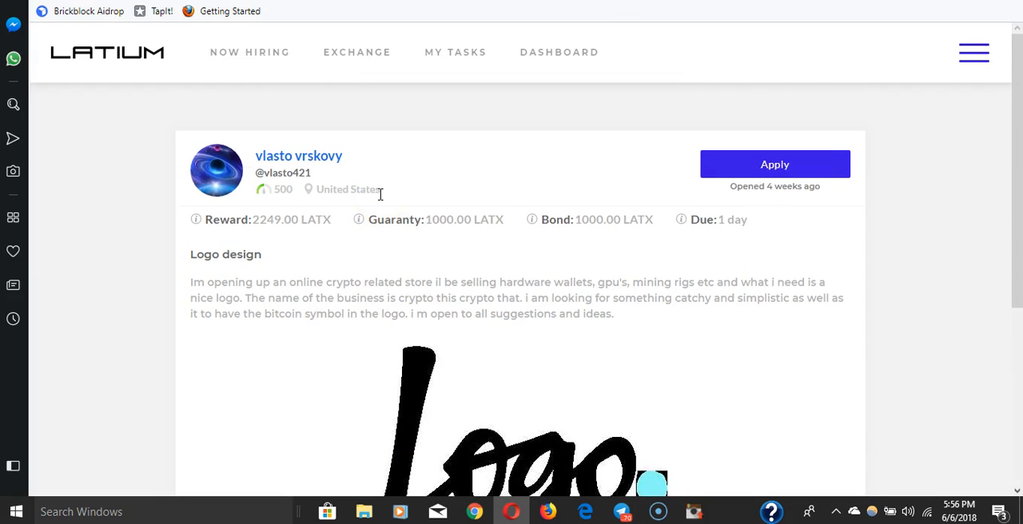
{"action": "mouse_move", "coordinate": [197, 250]}
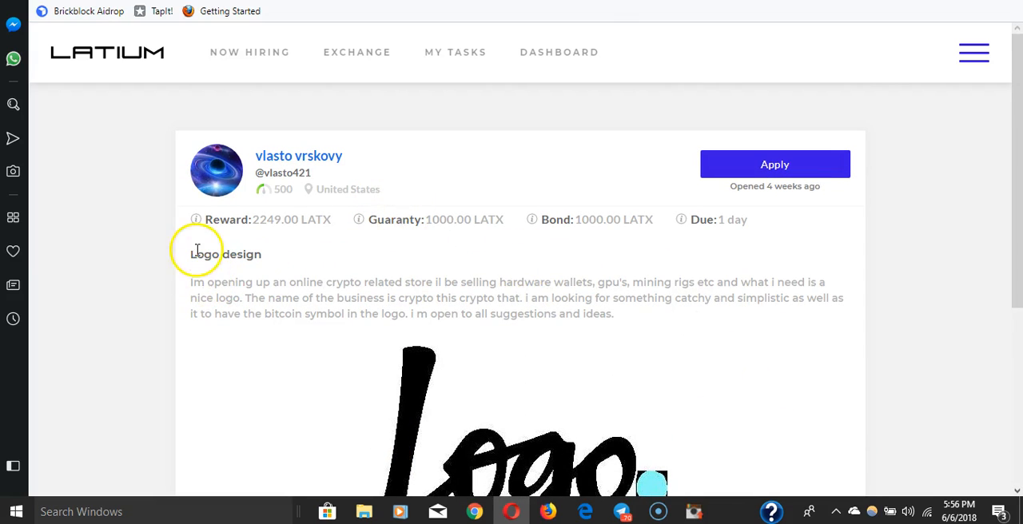
{"action": "mouse_move", "coordinate": [441, 214]}
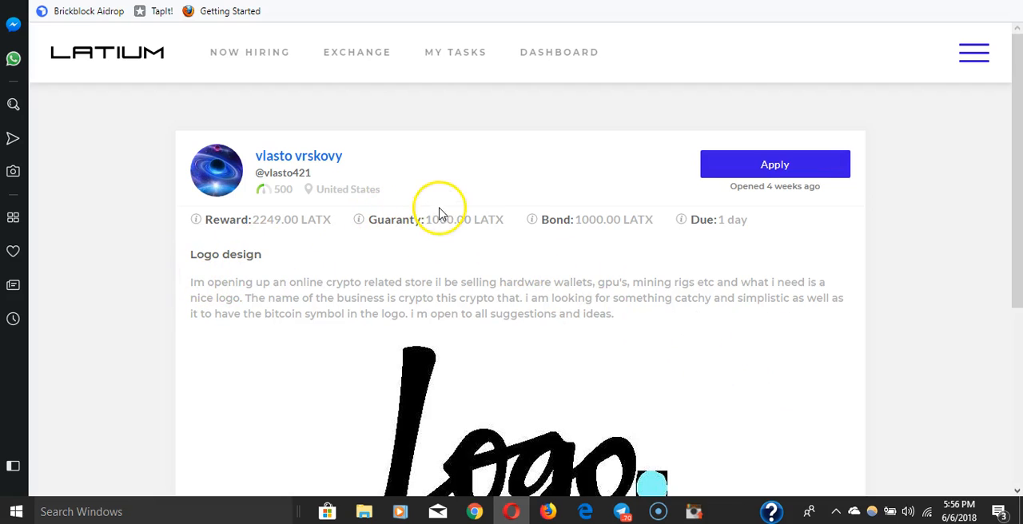
{"action": "mouse_move", "coordinate": [224, 221]}
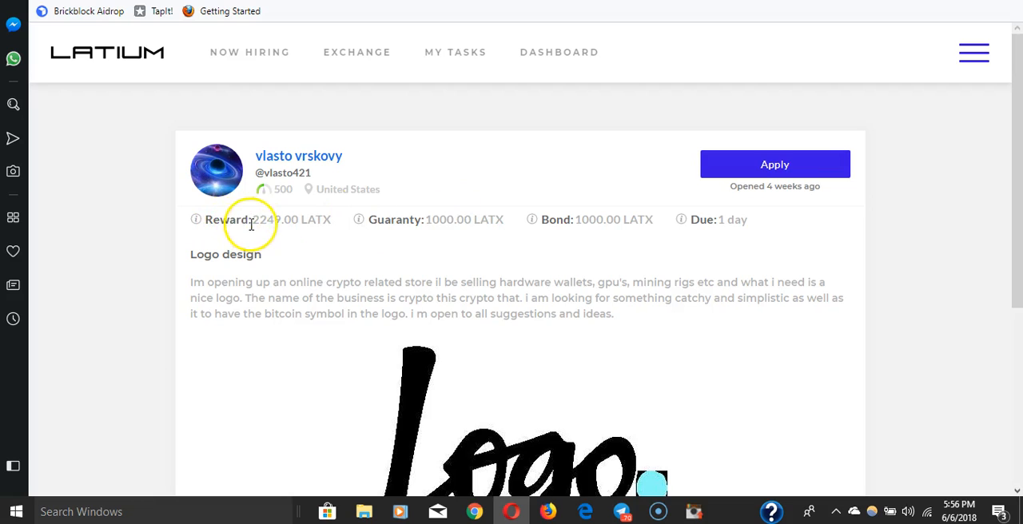
{"action": "mouse_move", "coordinate": [607, 231]}
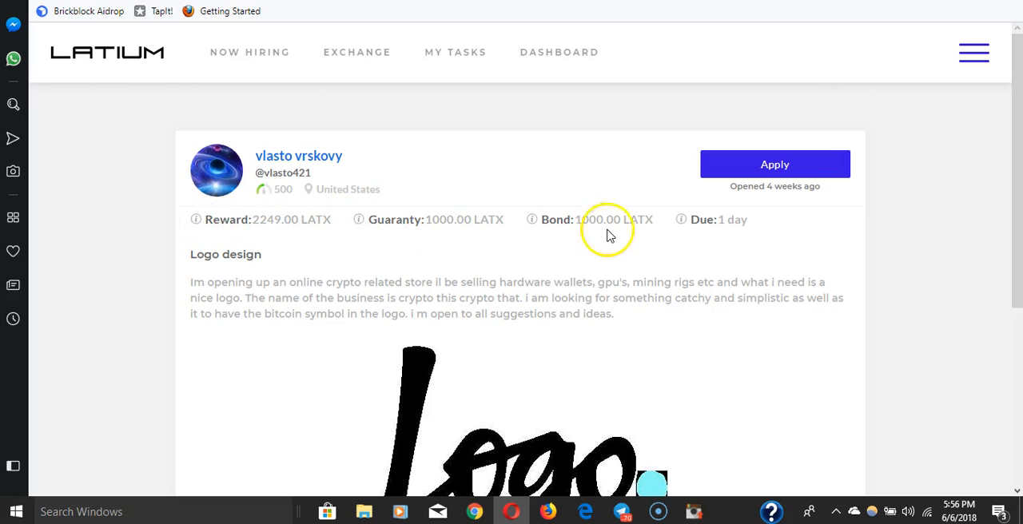
{"action": "scroll", "scroll_direction": "down", "scroll_amount": 3}
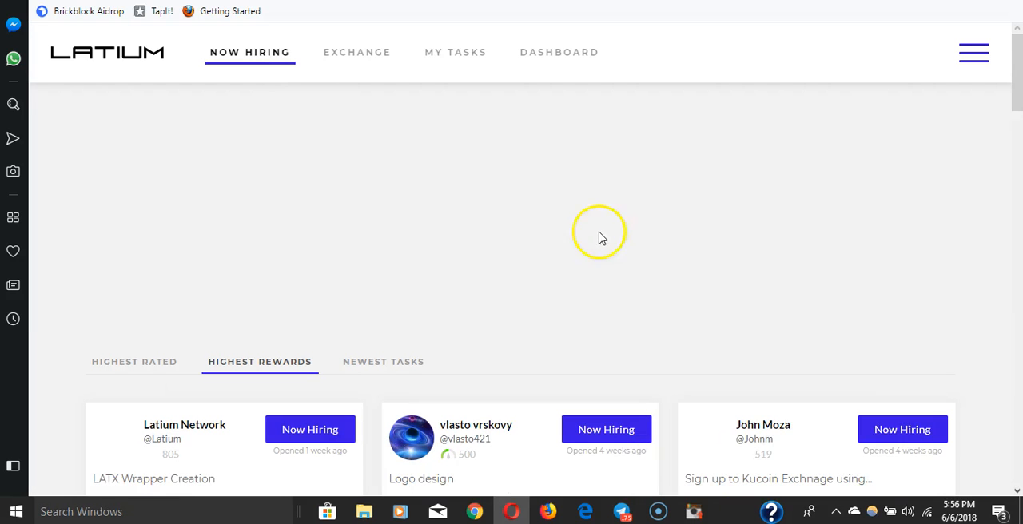
Step: Browse the Highest Rewards listings, including the Latium Retweet tasks by follower tier
{"action": "scroll", "scroll_direction": "down", "scroll_amount": 3}
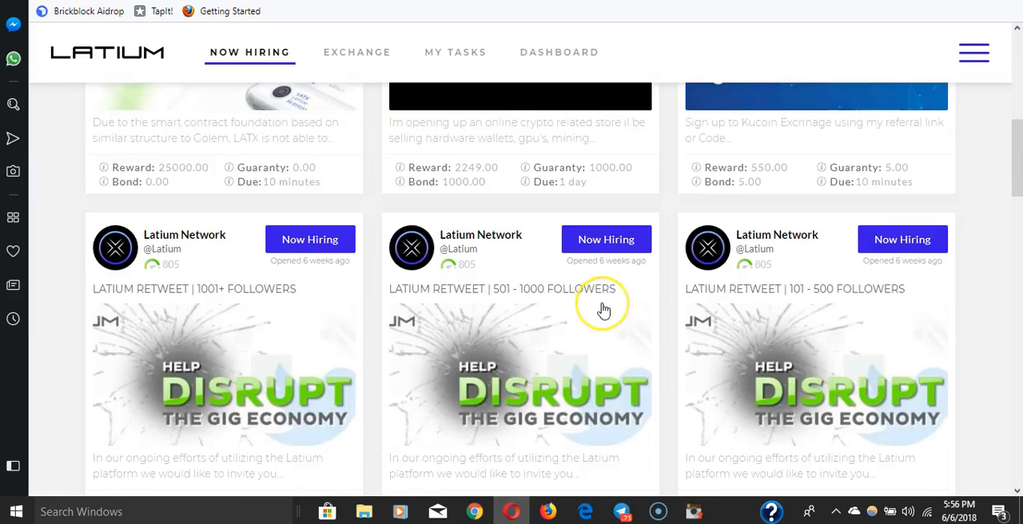
{"action": "scroll", "scroll_direction": "down", "scroll_amount": 3}
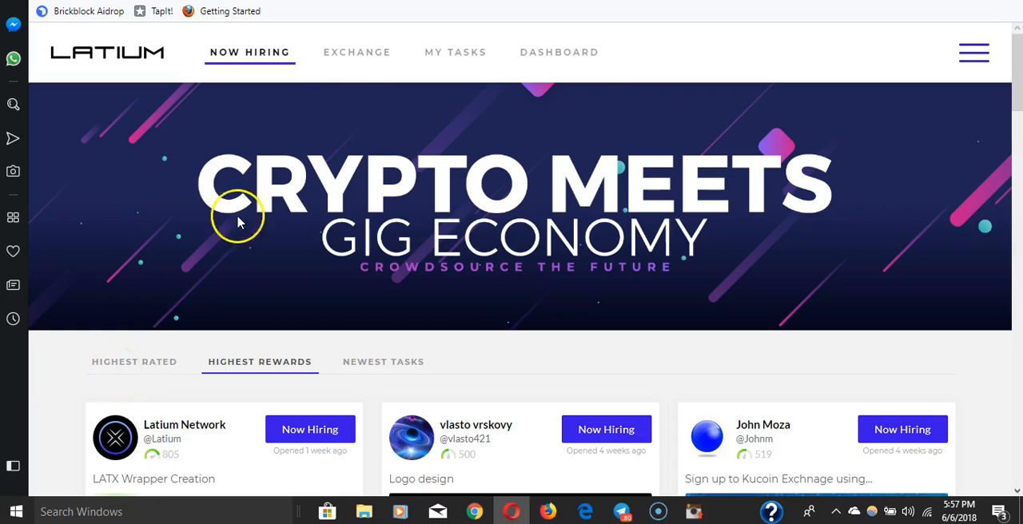
{"action": "mouse_move", "coordinate": [359, 264]}
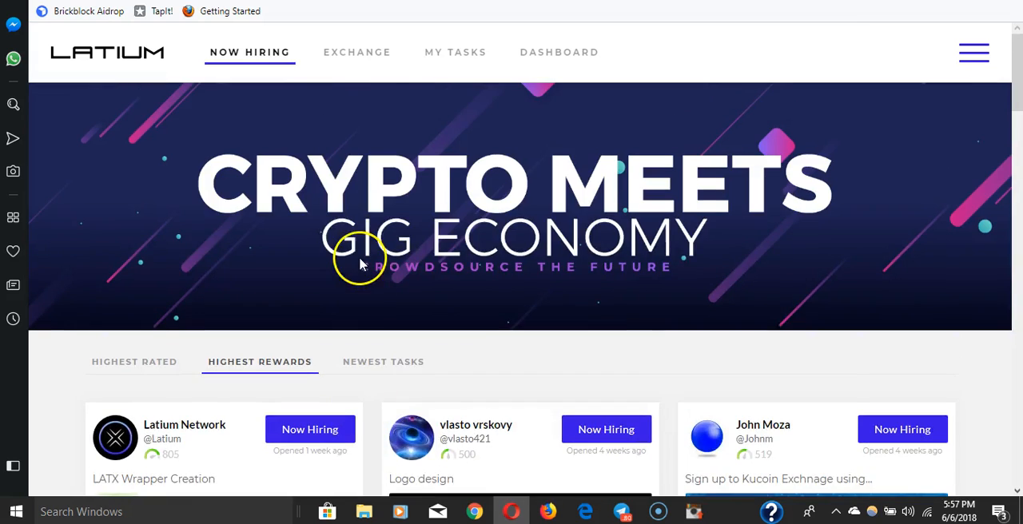
Step: Show the dashboard's 500 employer and employee scores and the Referrals panel with its link
{"action": "left_click", "coordinate": [560, 51]}
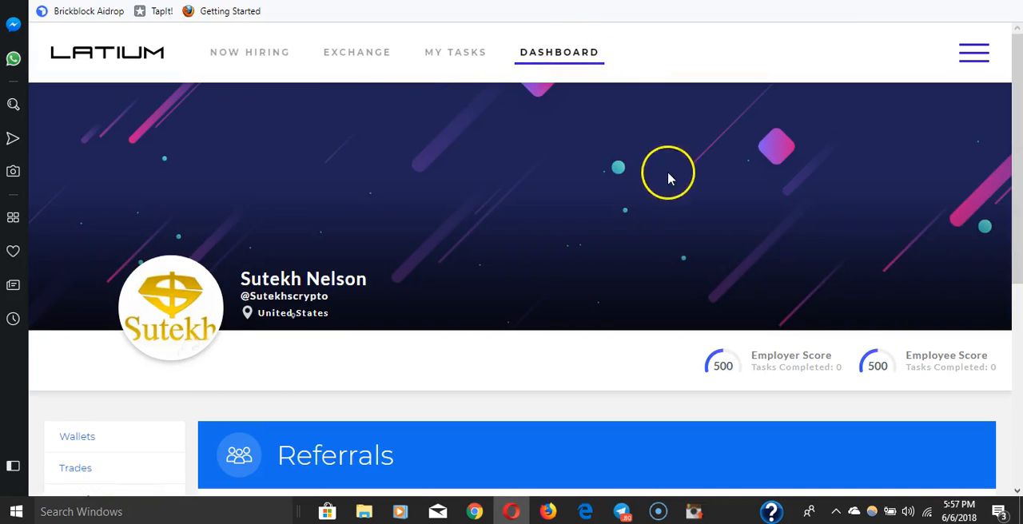
{"action": "scroll", "scroll_direction": "down", "scroll_amount": 3}
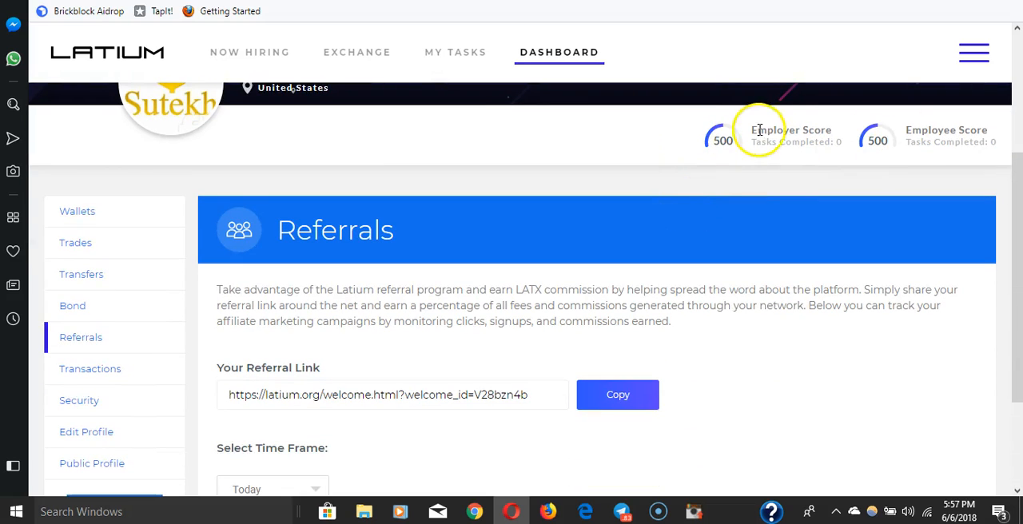
{"action": "mouse_move", "coordinate": [788, 135]}
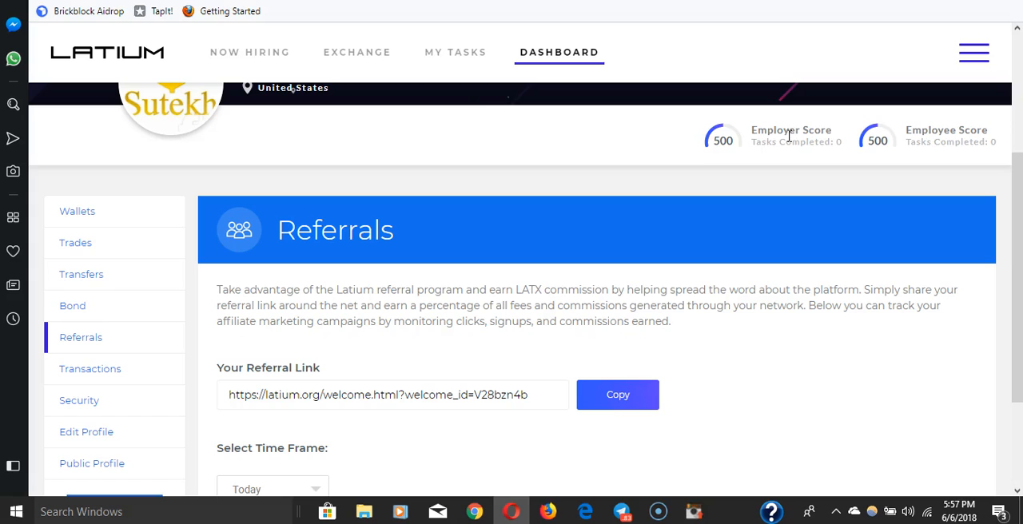
{"action": "mouse_move", "coordinate": [870, 152]}
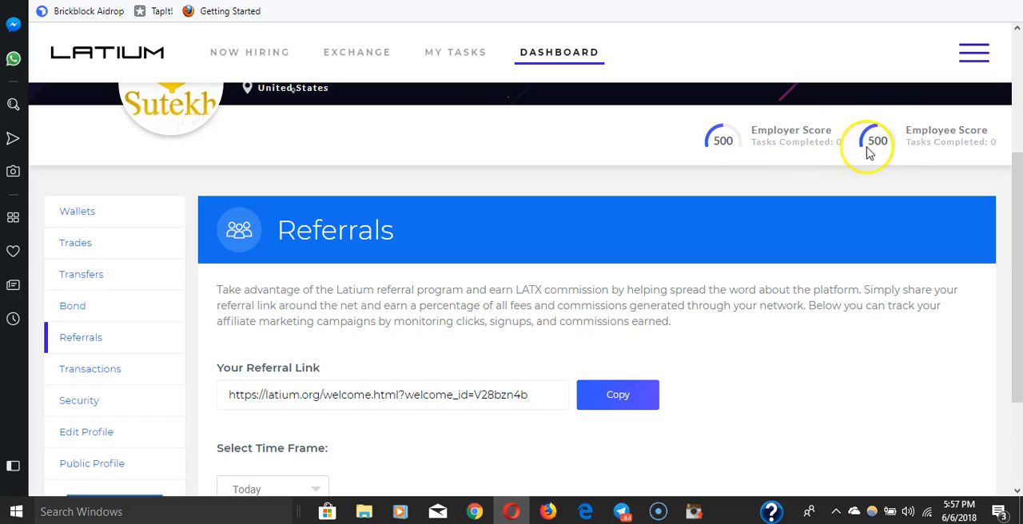
{"action": "scroll", "scroll_direction": "down", "scroll_amount": 3}
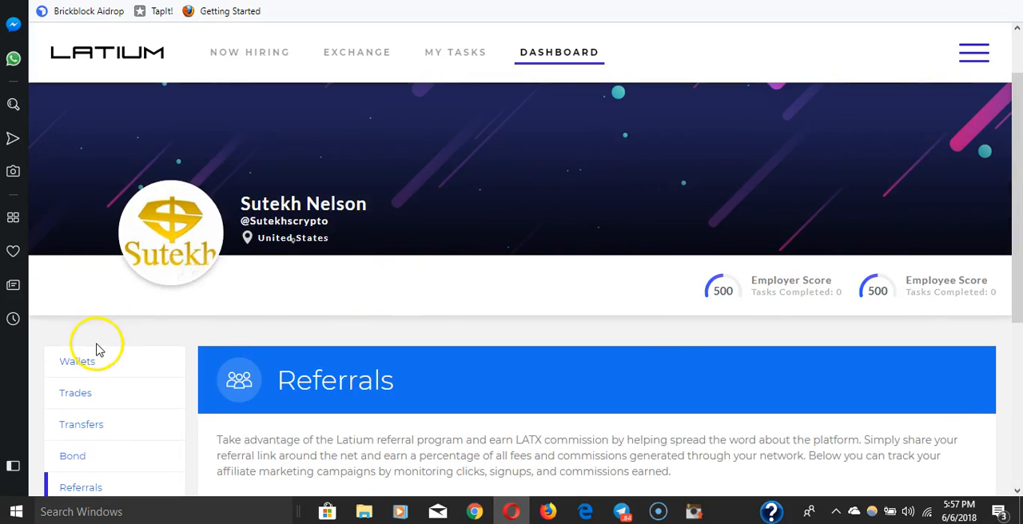
Step: Show the Wallets panel with zero LATX, ETH and BTC balances and a $0.00 total
{"action": "left_click", "coordinate": [76, 361]}
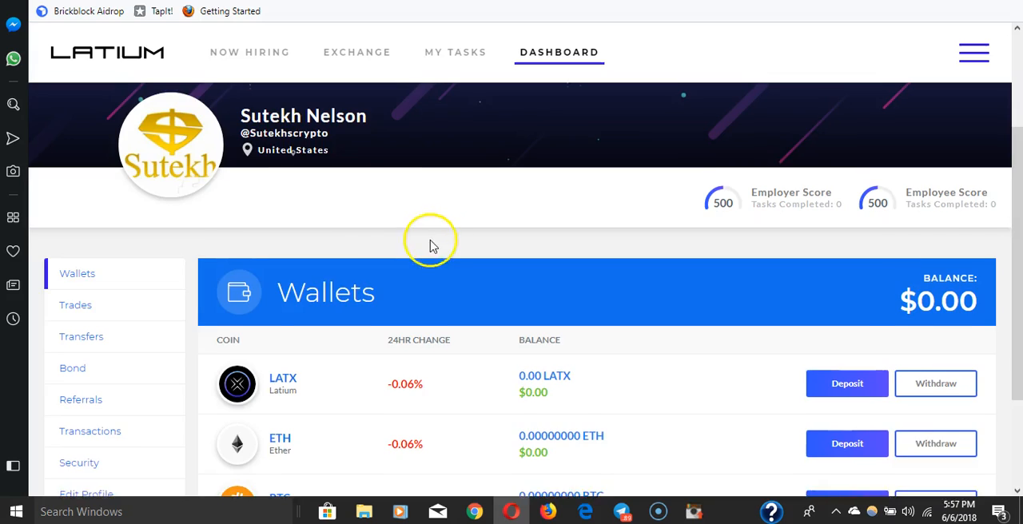
{"action": "scroll", "scroll_direction": "down", "scroll_amount": 3}
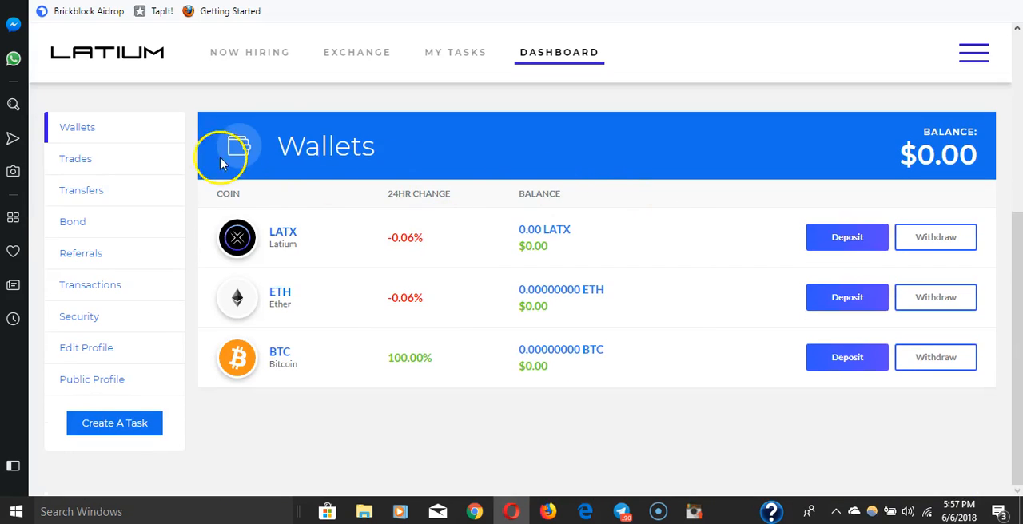
{"action": "mouse_move", "coordinate": [256, 297]}
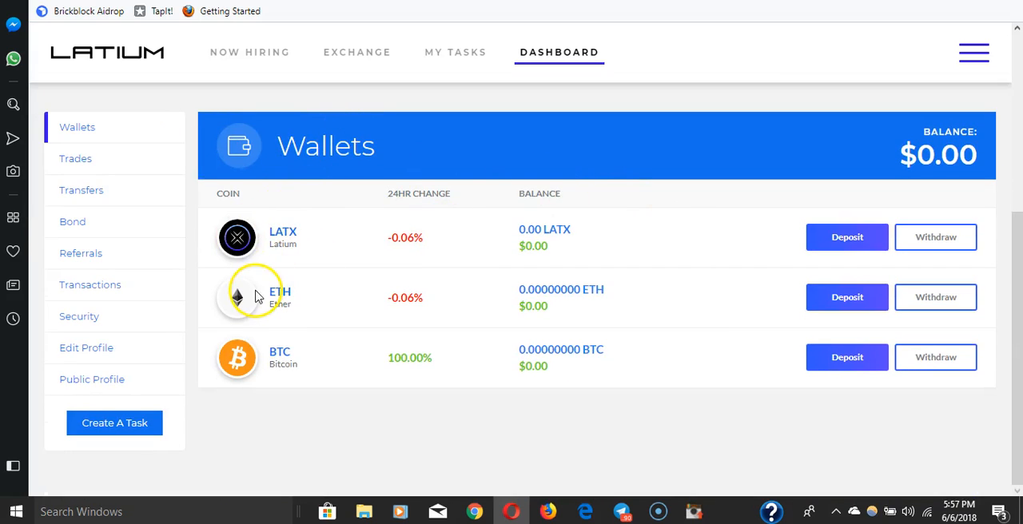
{"action": "mouse_move", "coordinate": [313, 307]}
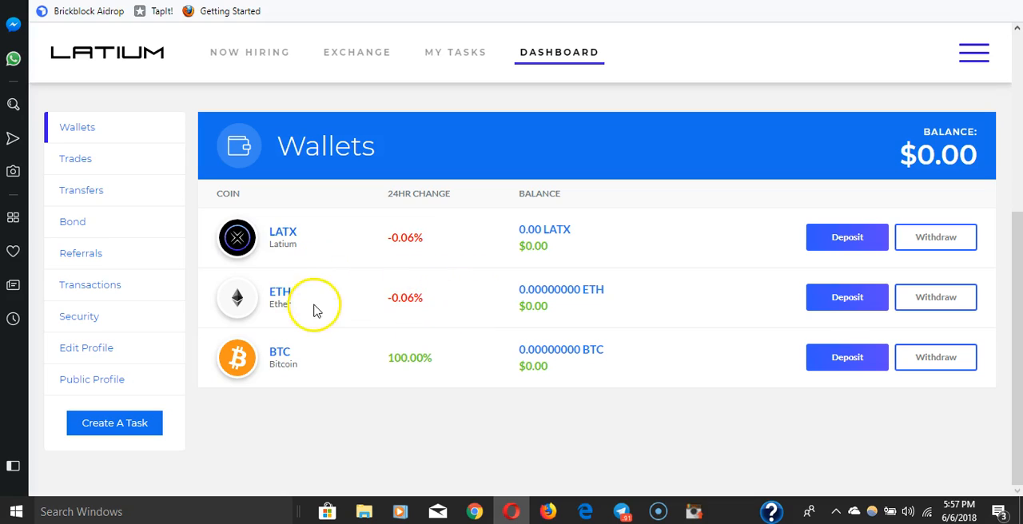
{"action": "mouse_move", "coordinate": [278, 365]}
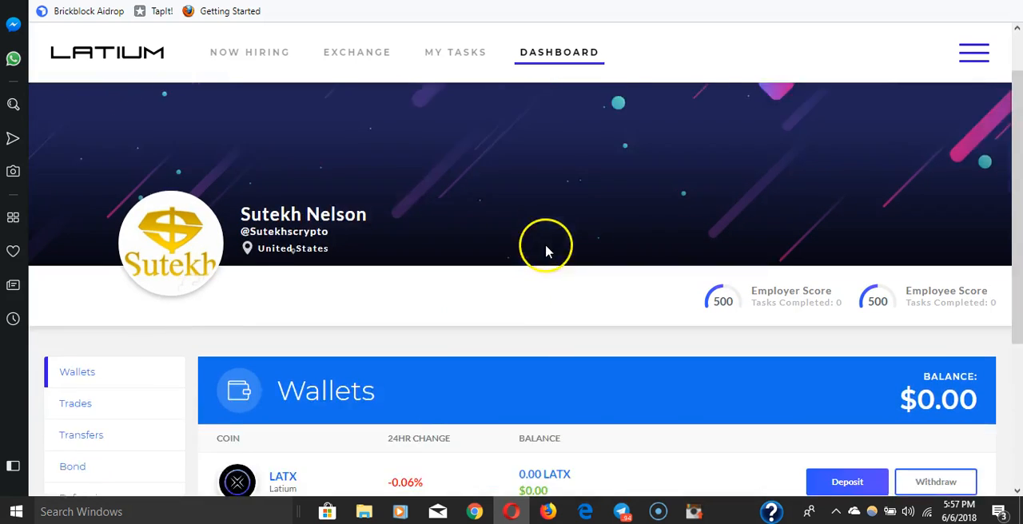
{"action": "scroll", "scroll_direction": "down", "scroll_amount": 3}
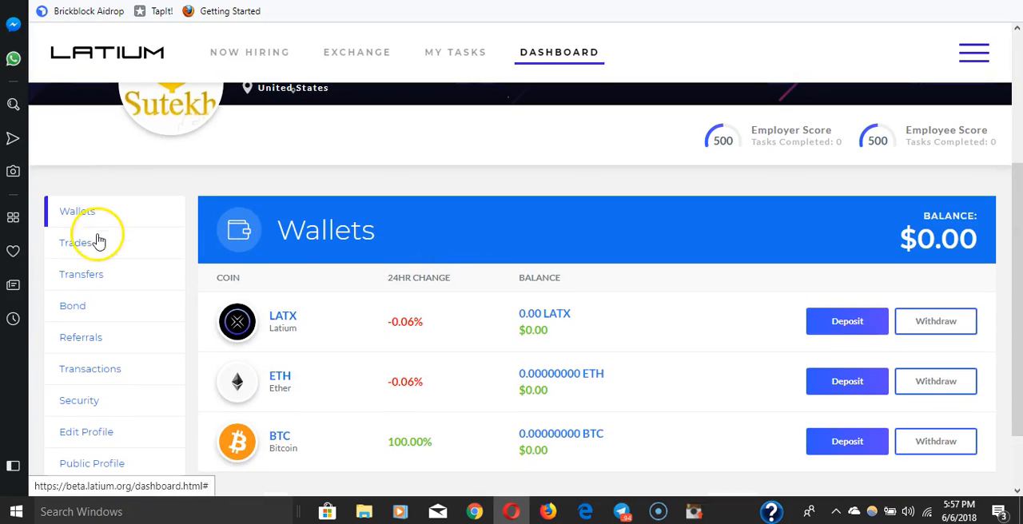
{"action": "mouse_move", "coordinate": [96, 403]}
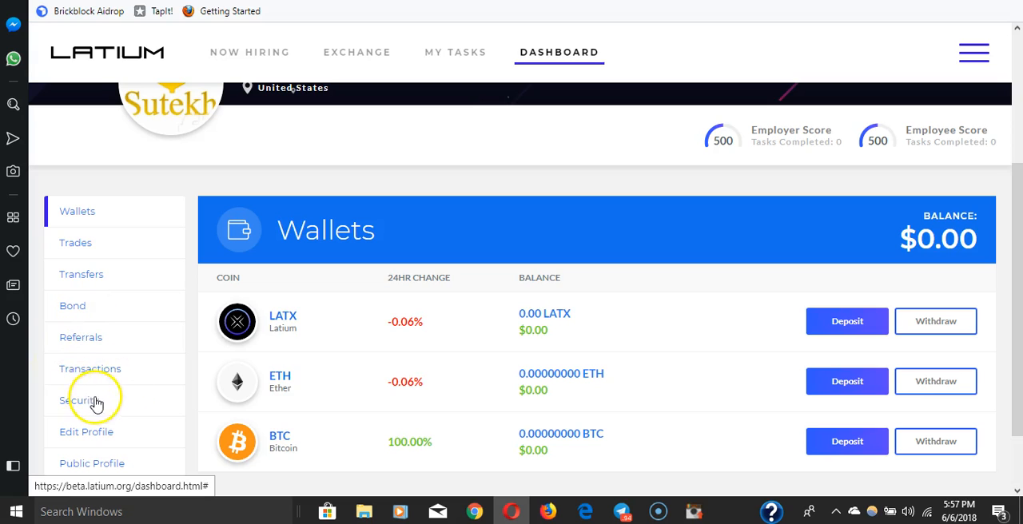
{"action": "scroll", "scroll_direction": "down", "scroll_amount": 3}
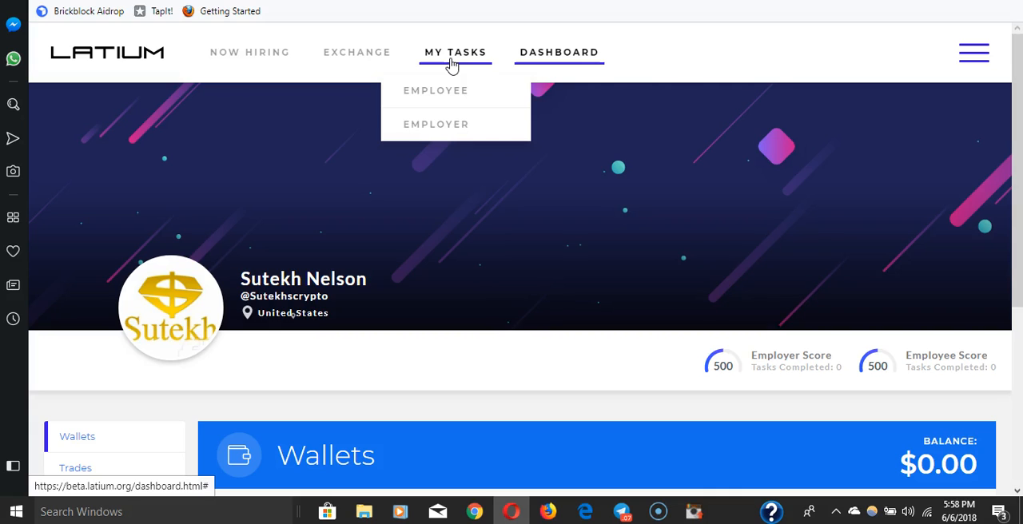
{"action": "mouse_move", "coordinate": [357, 51]}
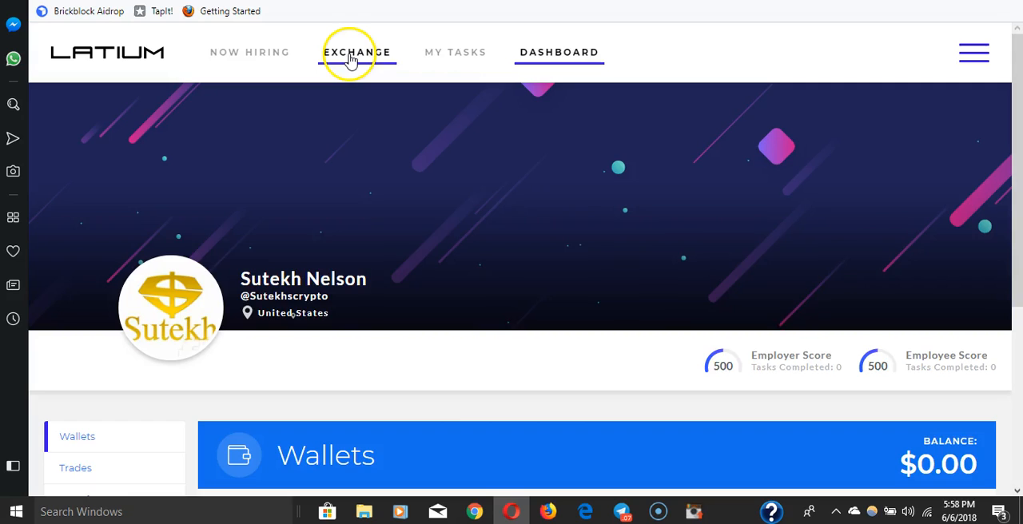
Step: Go to the Exchange and view the LATX/ETH order book of buy and sell orders
{"action": "left_click", "coordinate": [356, 51]}
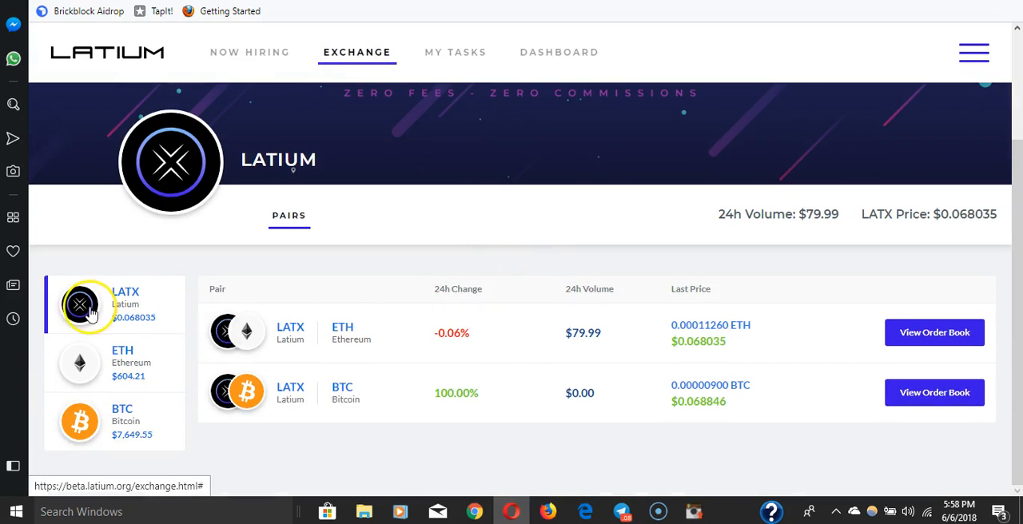
{"action": "mouse_move", "coordinate": [198, 369]}
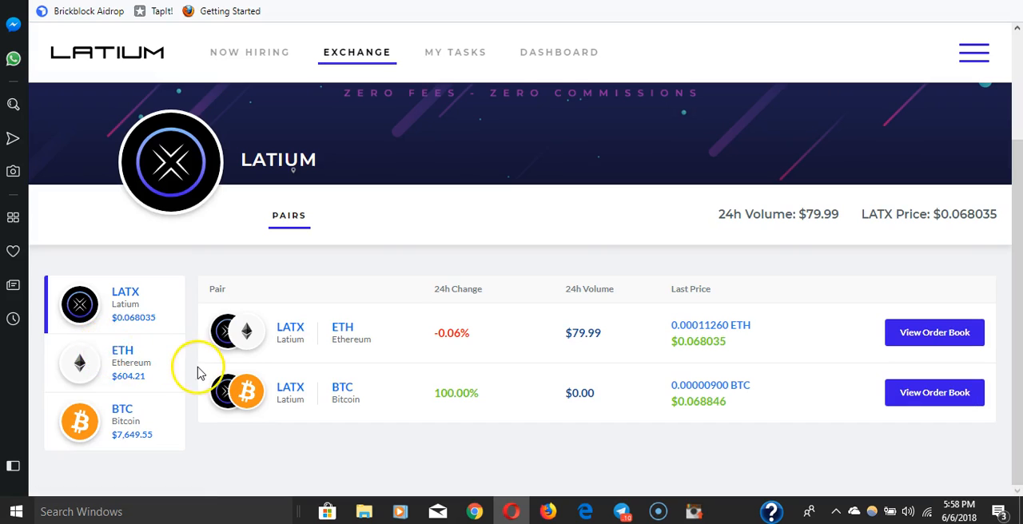
{"action": "left_click", "coordinate": [933, 333]}
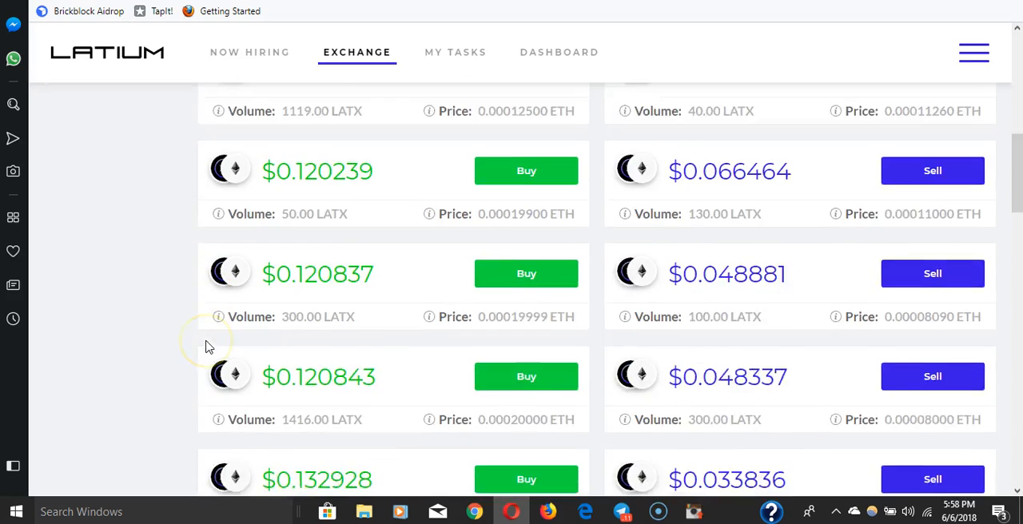
Step: Browse the full LATX/ETH list of buy and sell orders in the order book
{"action": "scroll", "scroll_direction": "up", "scroll_amount": 3}
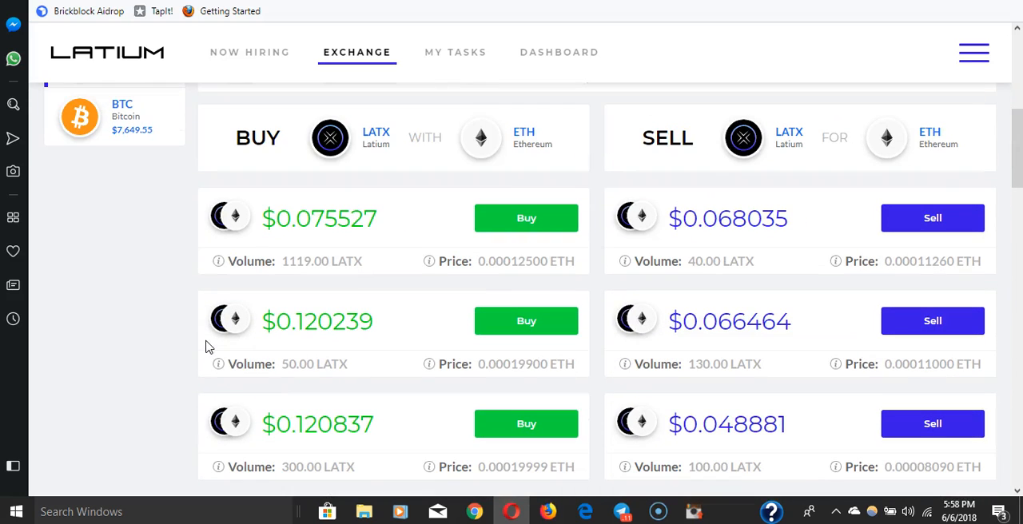
{"action": "mouse_move", "coordinate": [787, 232]}
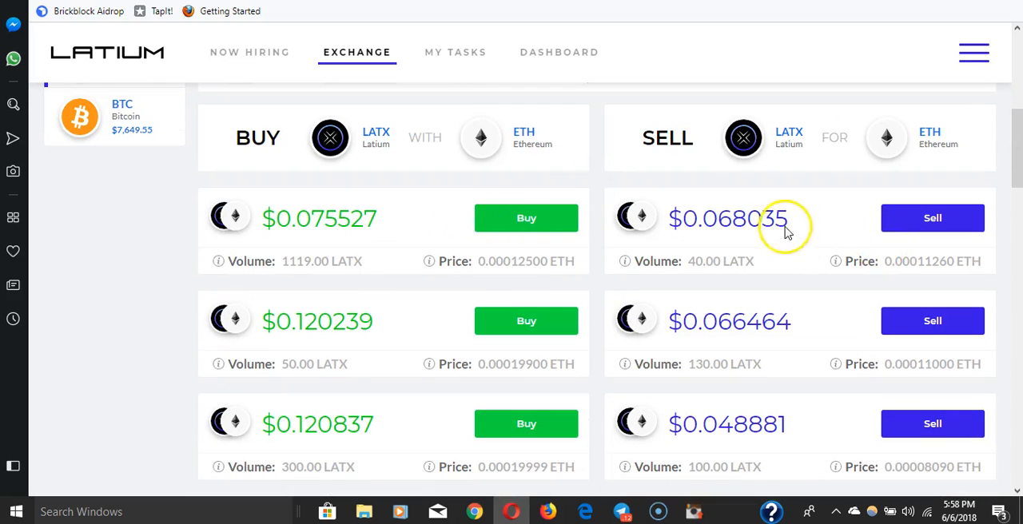
{"action": "scroll", "scroll_direction": "down", "scroll_amount": 3}
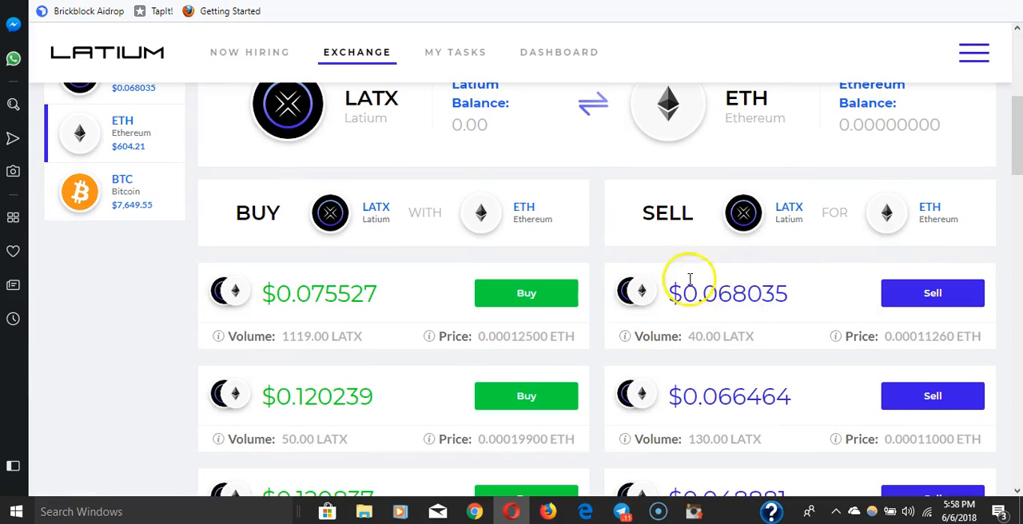
{"action": "mouse_move", "coordinate": [674, 278]}
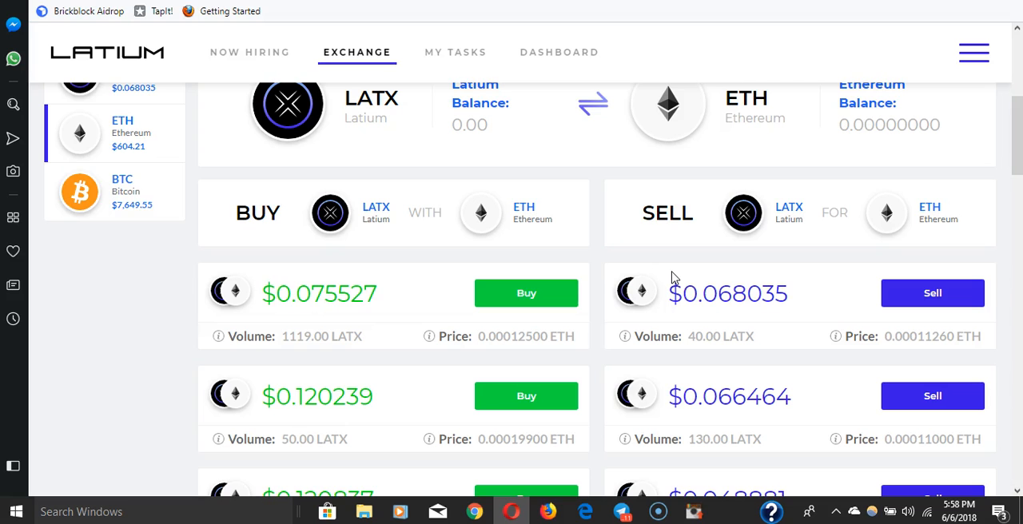
{"action": "scroll", "scroll_direction": "down", "scroll_amount": 3}
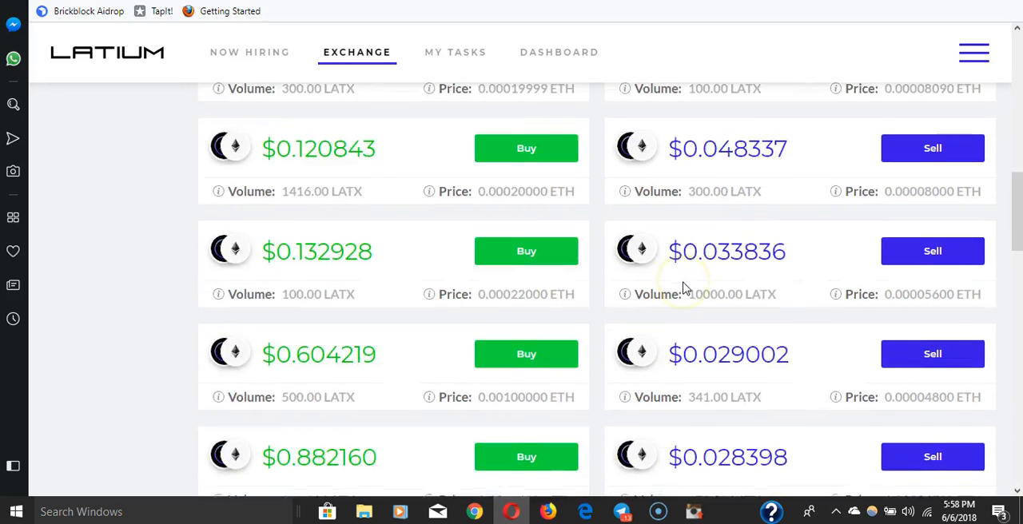
{"action": "scroll", "scroll_direction": "down", "scroll_amount": 3}
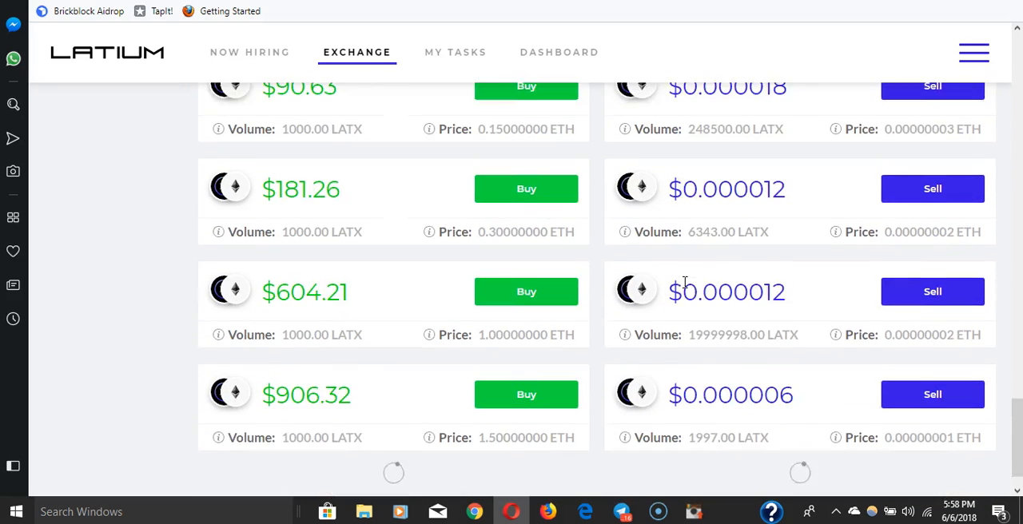
{"action": "scroll", "scroll_direction": "down", "scroll_amount": 3}
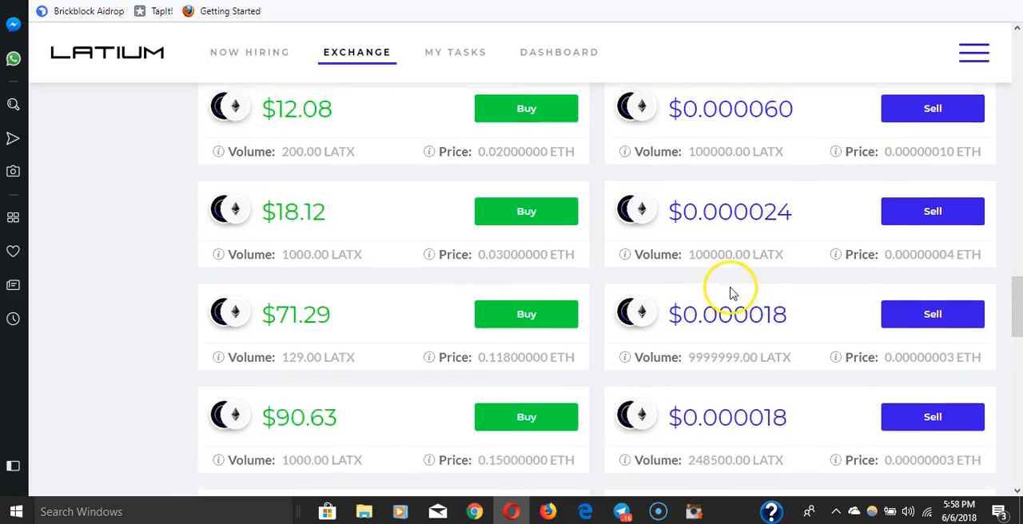
{"action": "scroll", "scroll_direction": "down", "scroll_amount": 3}
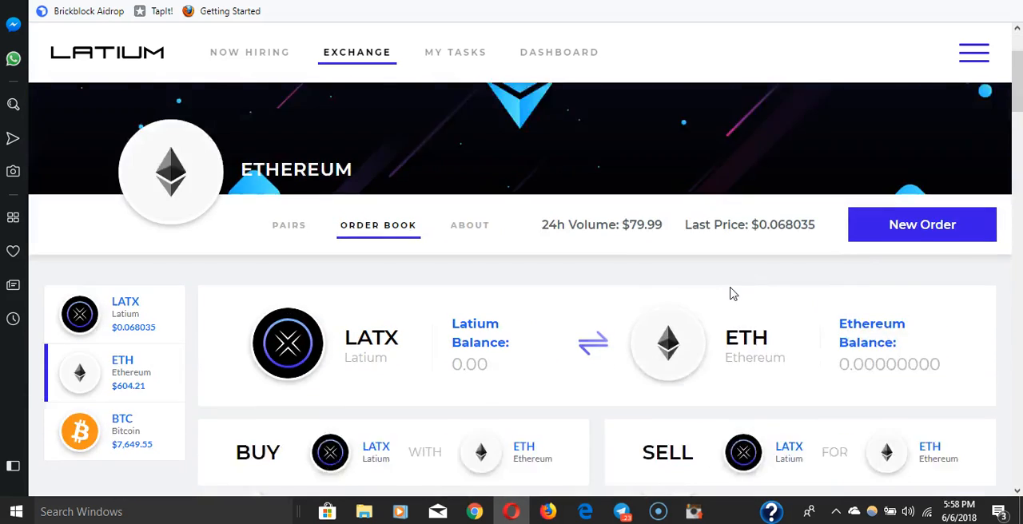
{"action": "scroll", "scroll_direction": "down", "scroll_amount": 3}
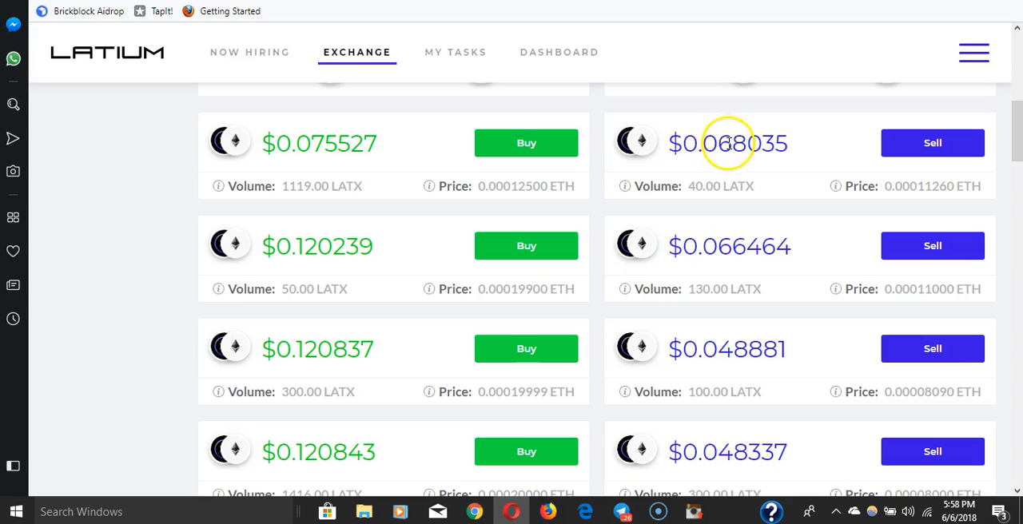
{"action": "scroll", "scroll_direction": "down", "scroll_amount": 3}
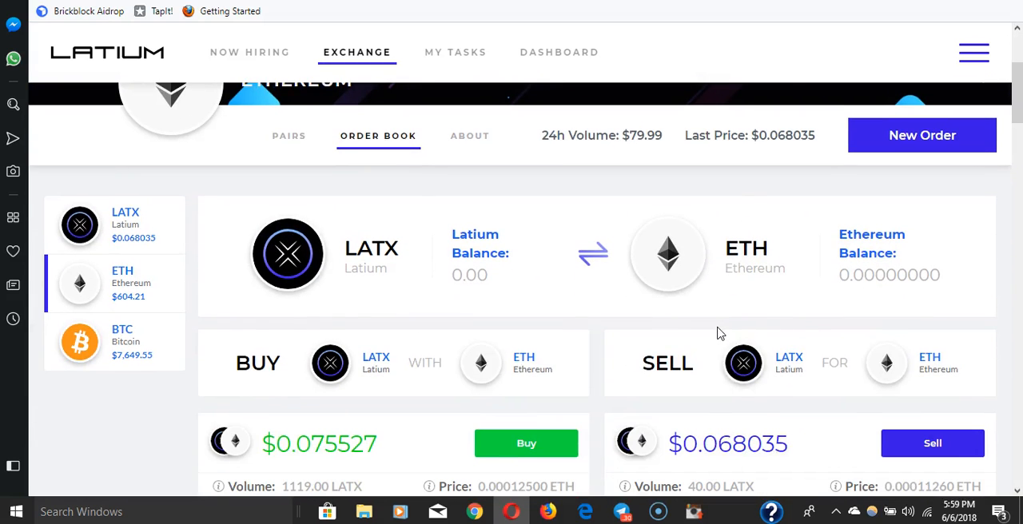
{"action": "mouse_move", "coordinate": [512, 131]}
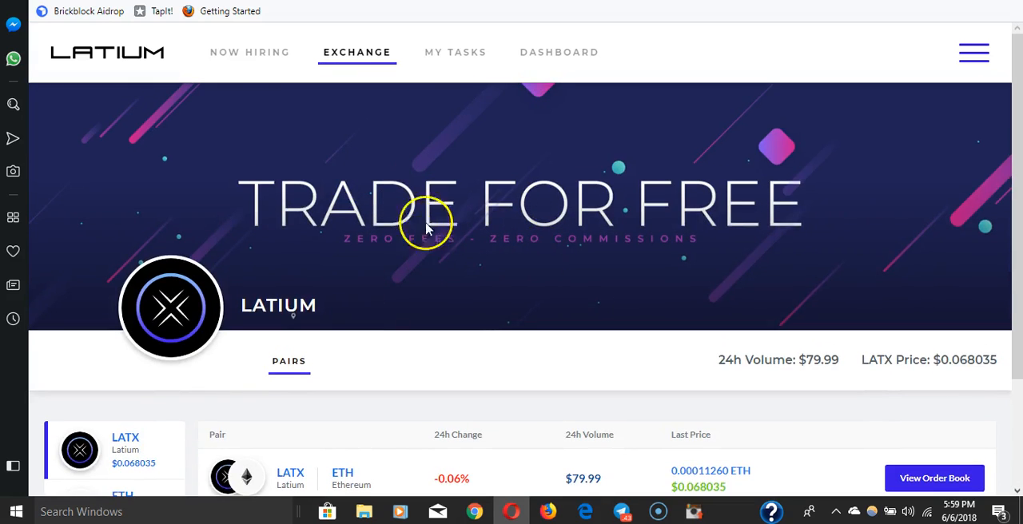
{"action": "scroll", "scroll_direction": "down", "scroll_amount": 3}
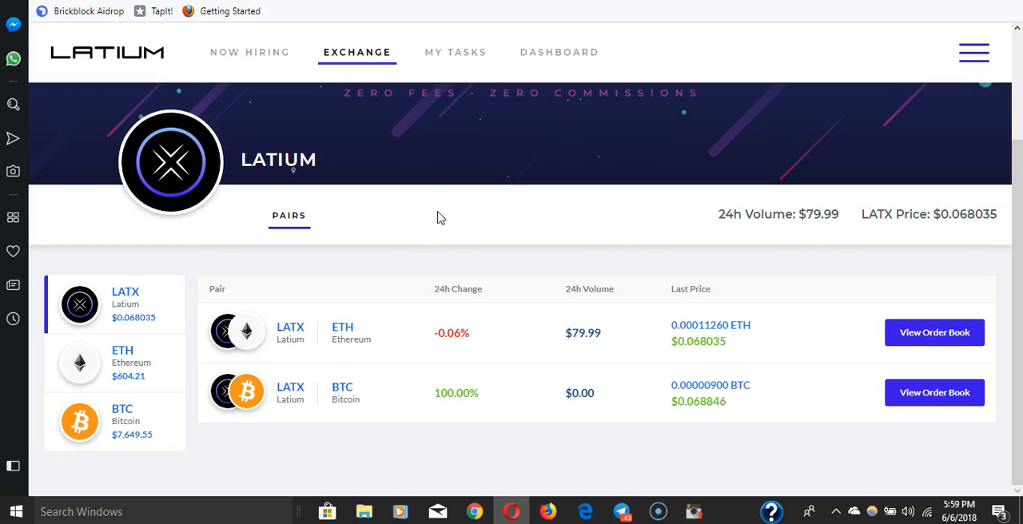
{"action": "mouse_move", "coordinate": [334, 221]}
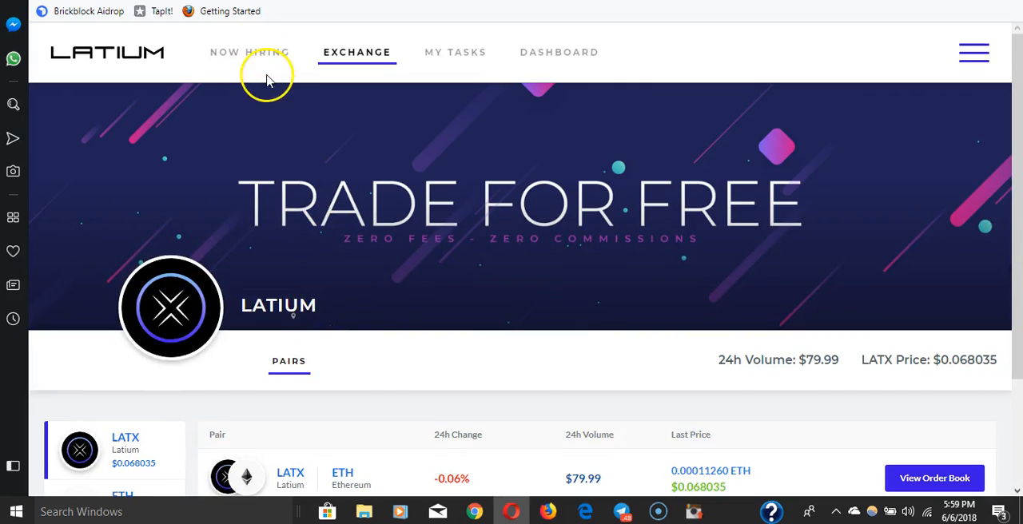
Step: Return to the Now Hiring listings and browse gig cards with their rewards and due times
{"action": "left_click", "coordinate": [249, 51]}
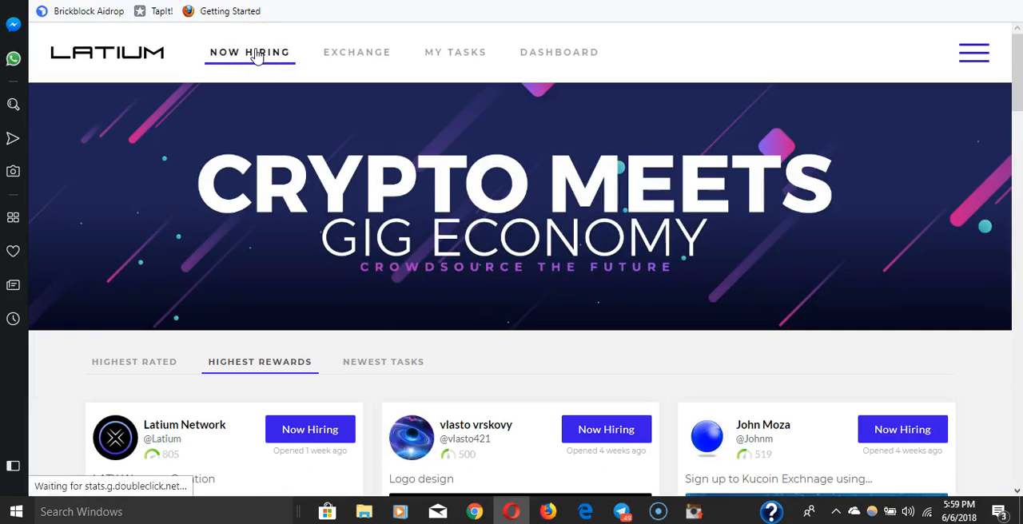
{"action": "scroll", "scroll_direction": "down", "scroll_amount": 3}
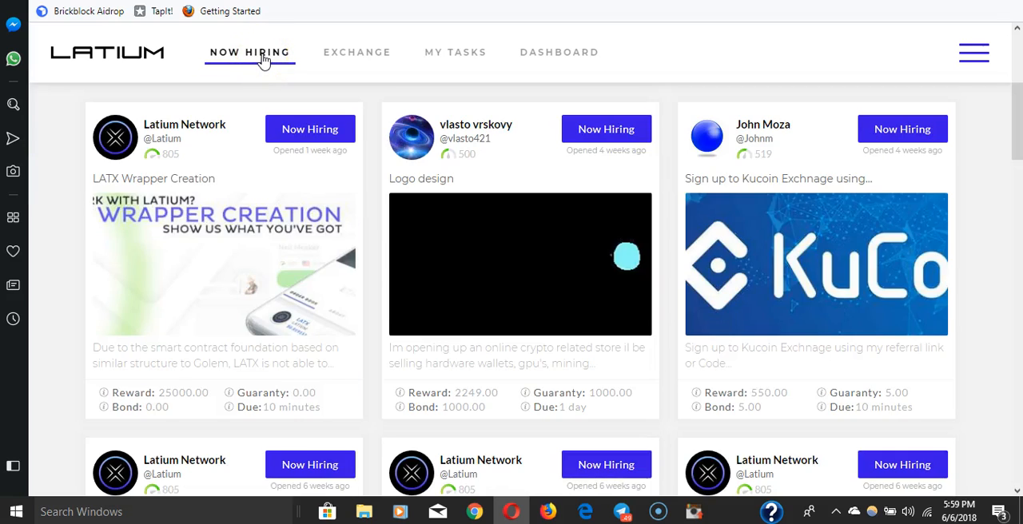
{"action": "scroll", "scroll_direction": "down", "scroll_amount": 3}
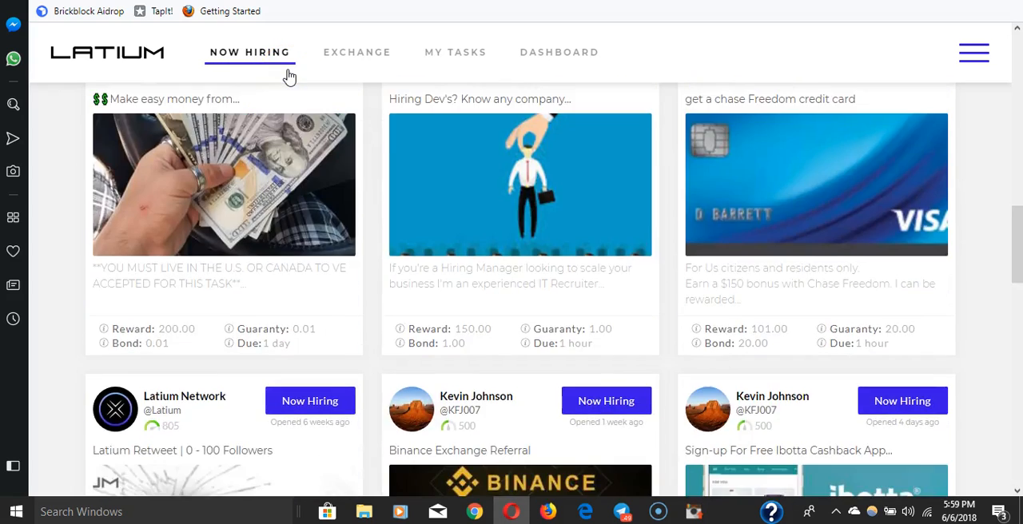
{"action": "scroll", "scroll_direction": "down", "scroll_amount": 3}
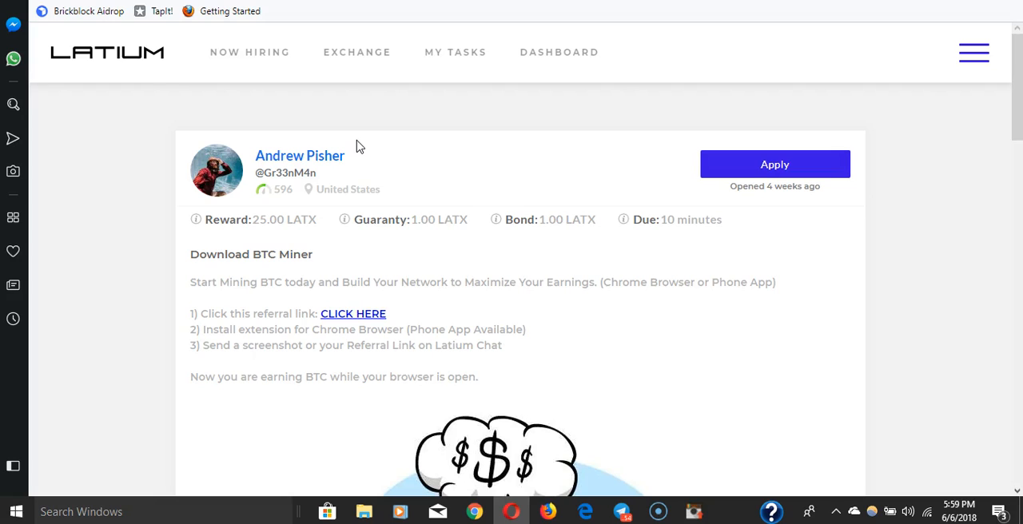
{"action": "mouse_move", "coordinate": [249, 51]}
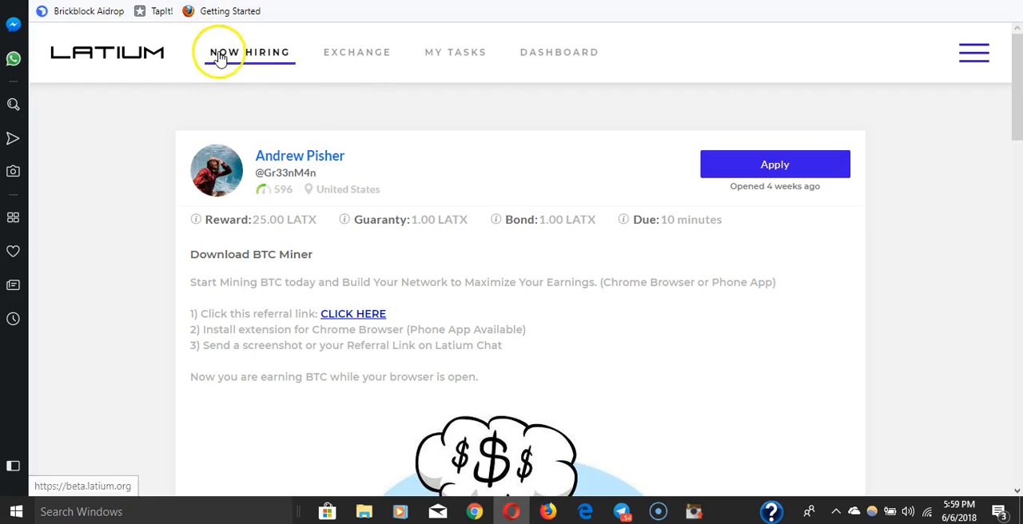
Step: Return from the task details to Now Hiring and browse gigs like the Binance and Ibotta referrals
{"action": "left_click", "coordinate": [250, 51]}
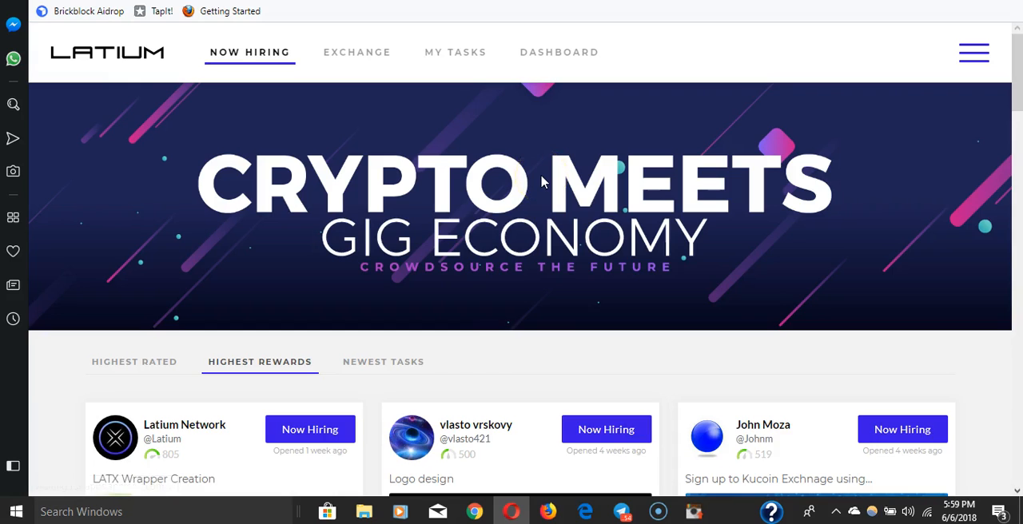
{"action": "scroll", "scroll_direction": "down", "scroll_amount": 3}
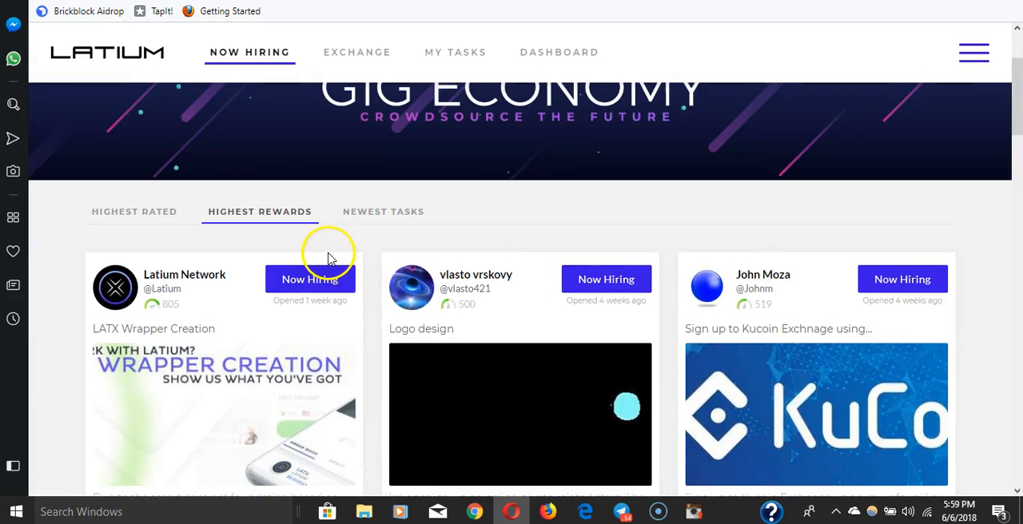
{"action": "mouse_move", "coordinate": [536, 189]}
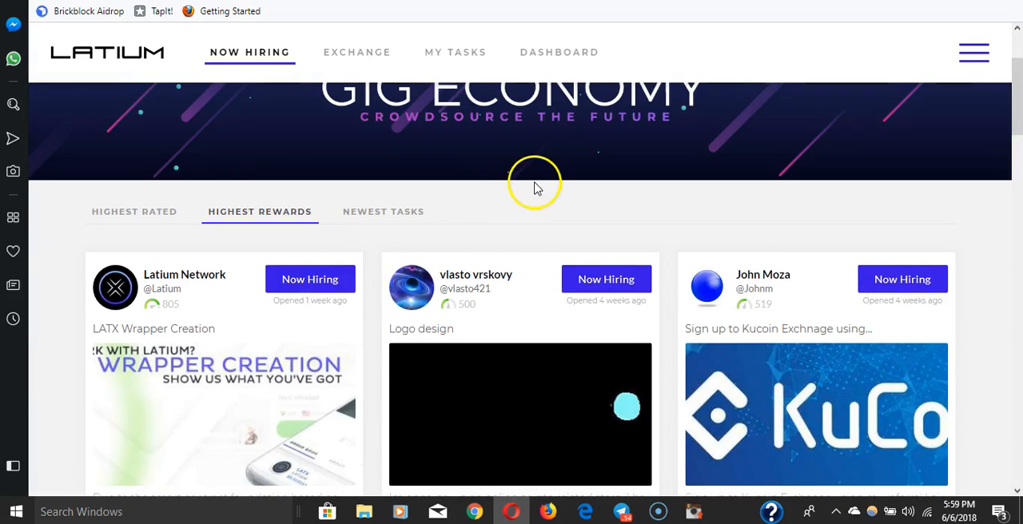
{"action": "scroll", "scroll_direction": "down", "scroll_amount": 3}
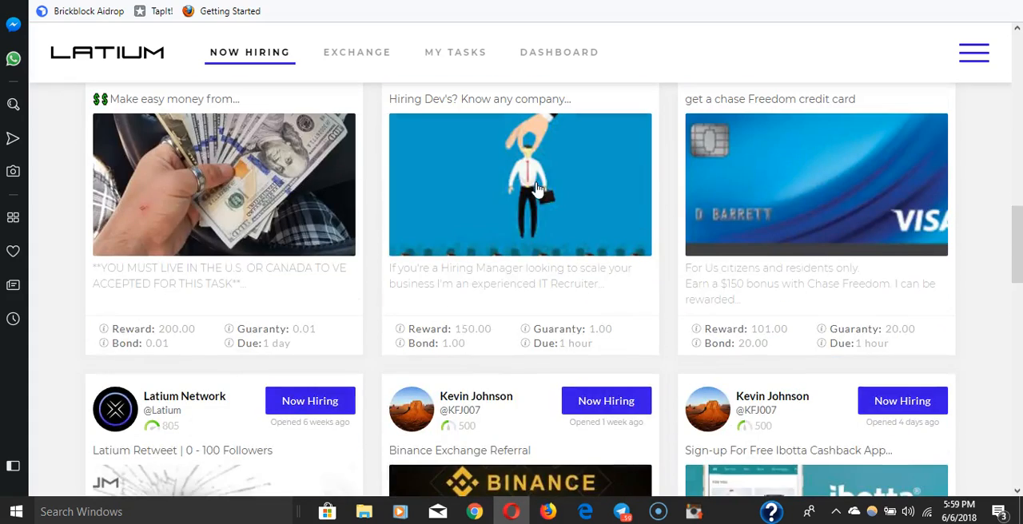
{"action": "scroll", "scroll_direction": "down", "scroll_amount": 3}
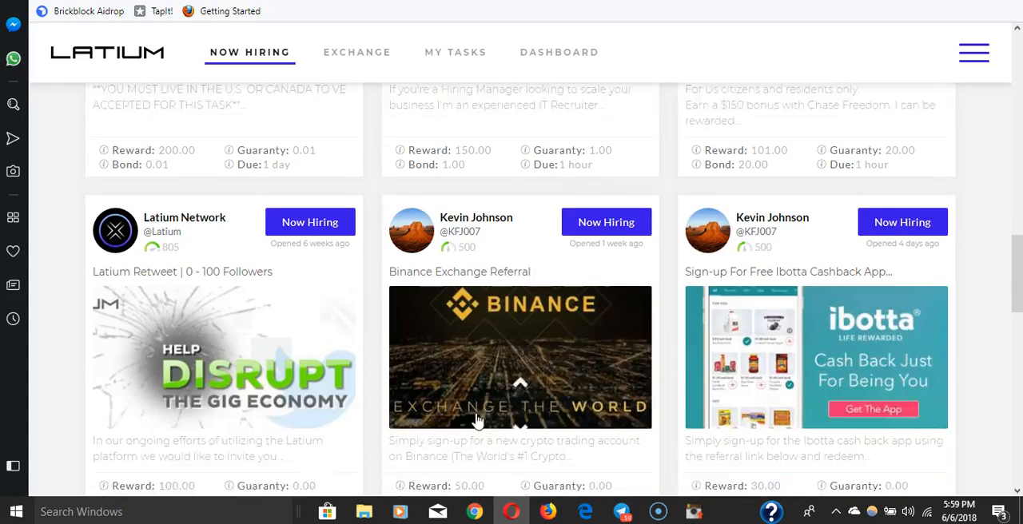
{"action": "scroll", "scroll_direction": "down", "scroll_amount": 3}
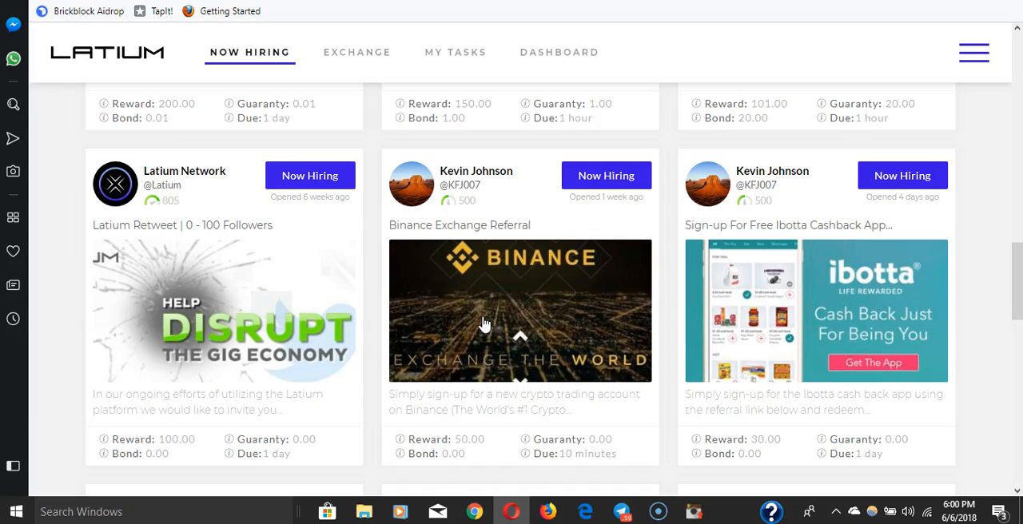
{"action": "scroll", "scroll_direction": "down", "scroll_amount": 3}
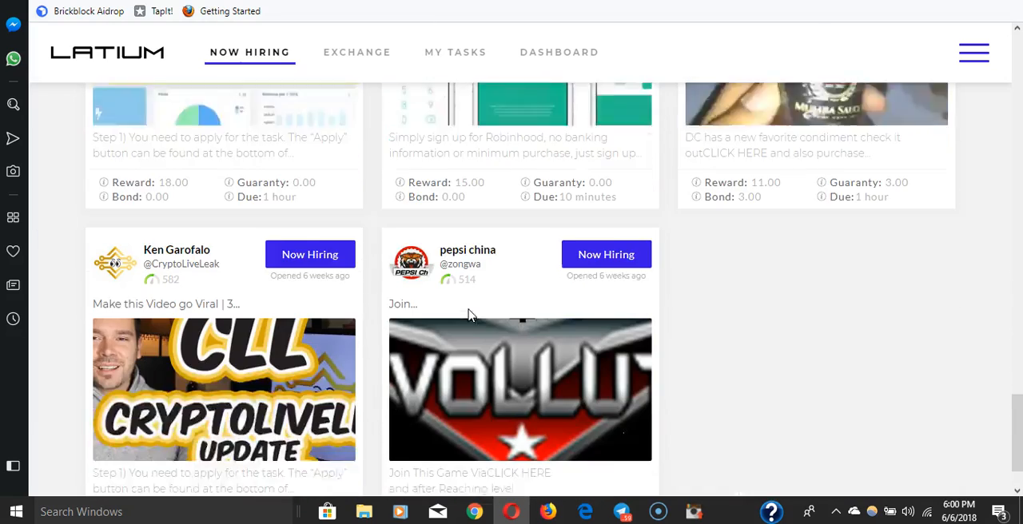
{"action": "scroll", "scroll_direction": "down", "scroll_amount": 3}
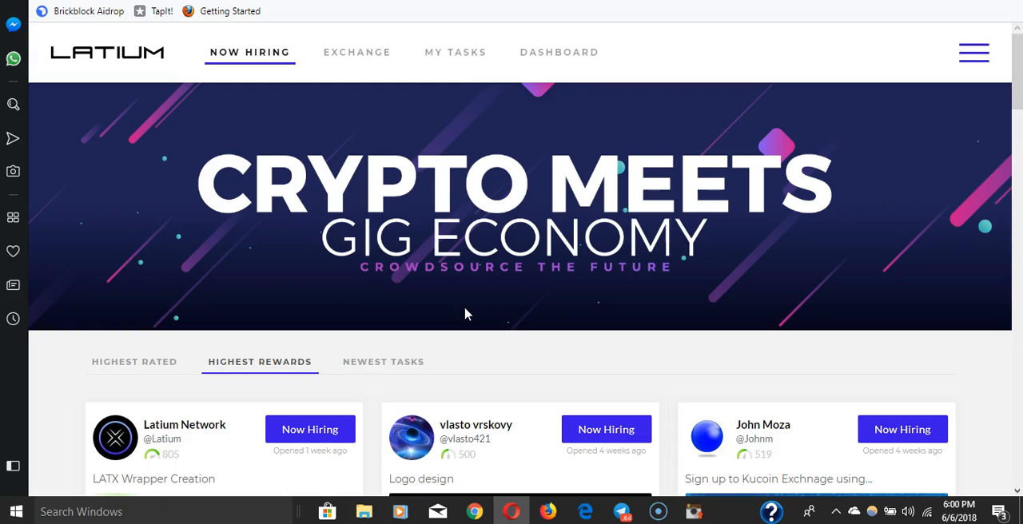
{"action": "scroll", "scroll_direction": "down", "scroll_amount": 3}
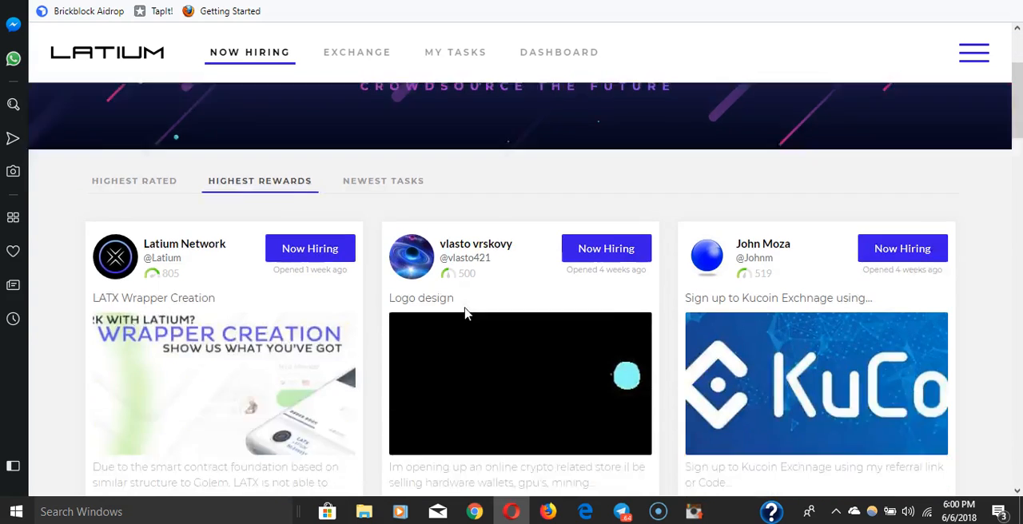
{"action": "scroll", "scroll_direction": "down", "scroll_amount": 3}
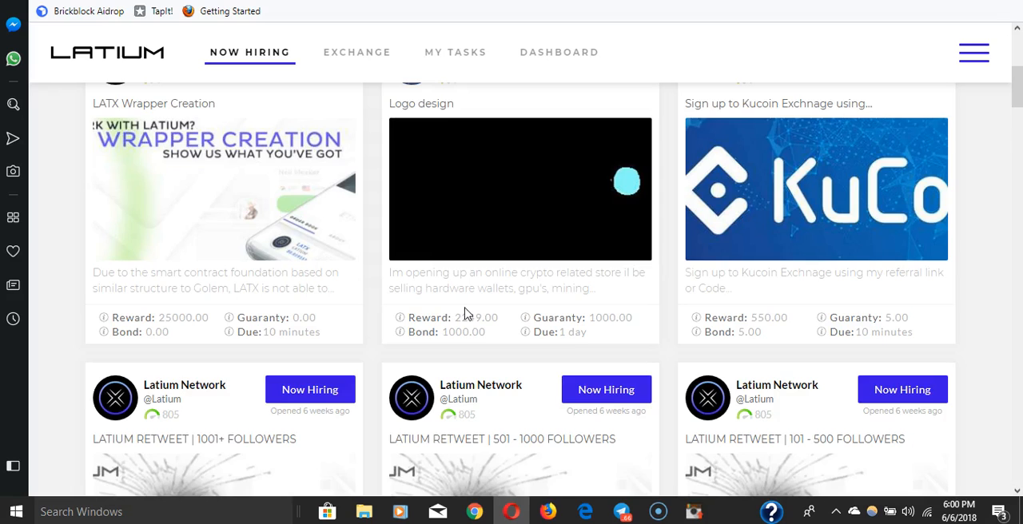
{"action": "scroll", "scroll_direction": "down", "scroll_amount": 3}
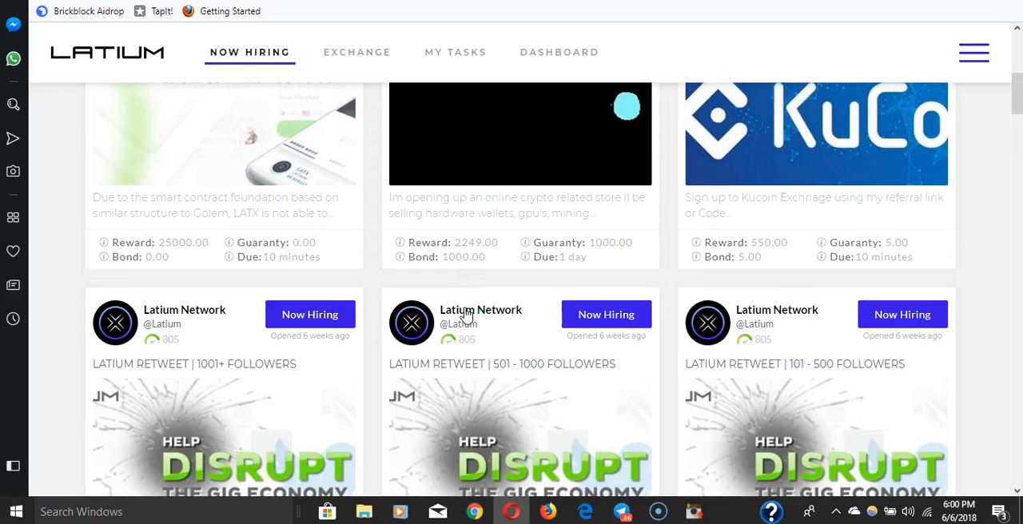
{"action": "mouse_move", "coordinate": [486, 223]}
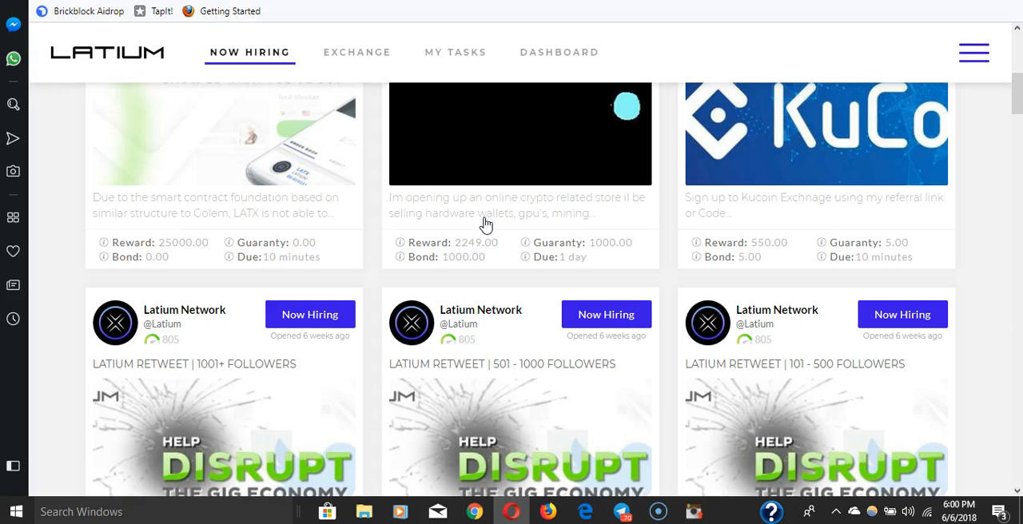
{"action": "scroll", "scroll_direction": "down", "scroll_amount": 3}
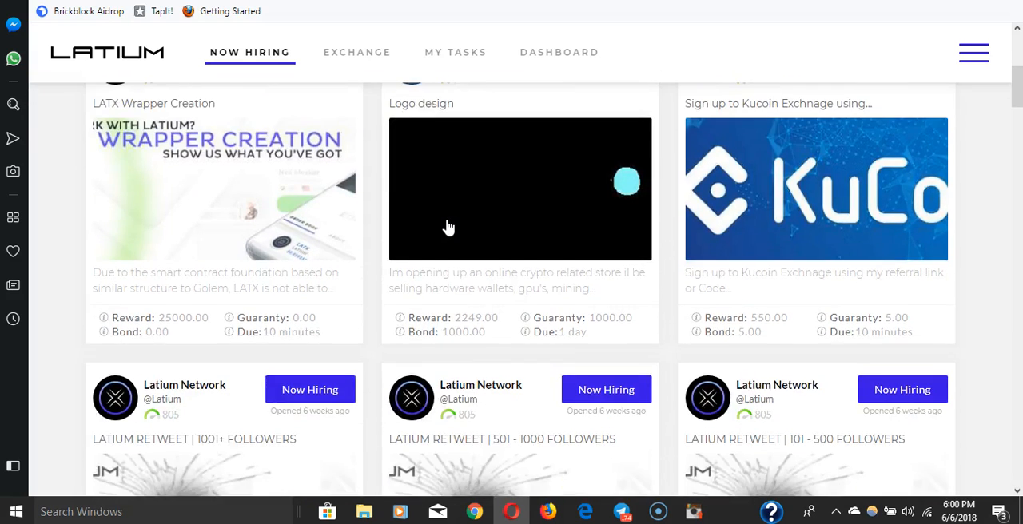
{"action": "scroll", "scroll_direction": "up", "scroll_amount": 3}
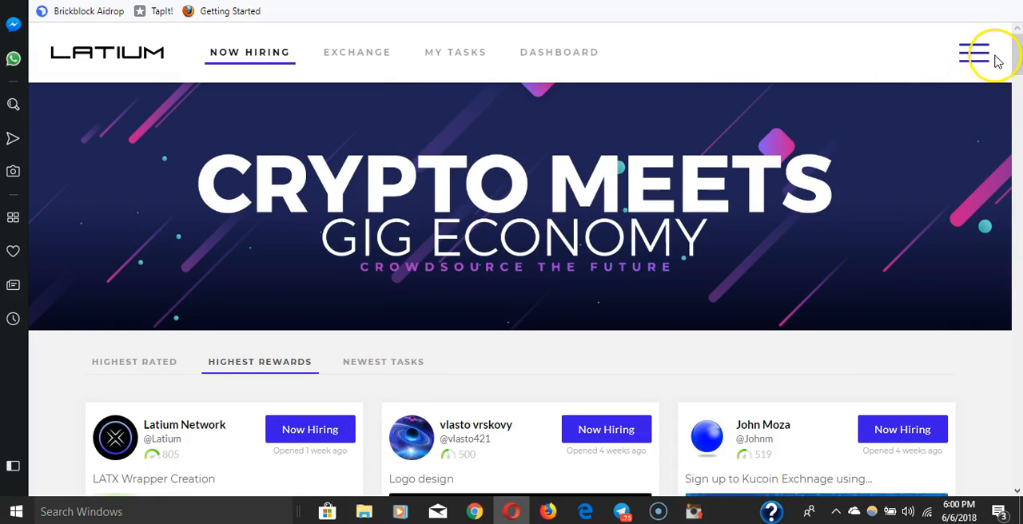
{"action": "left_click", "coordinate": [976, 53]}
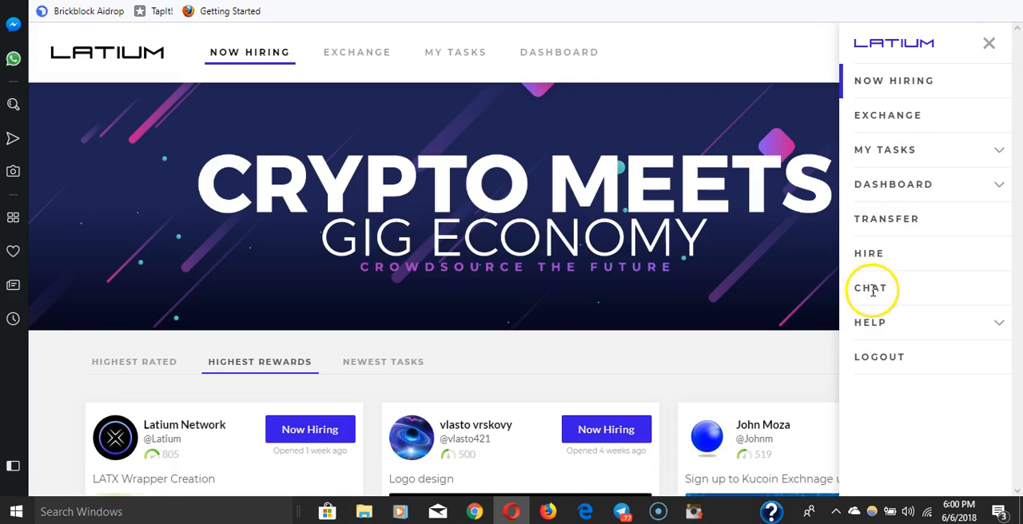
{"action": "mouse_move", "coordinate": [897, 124]}
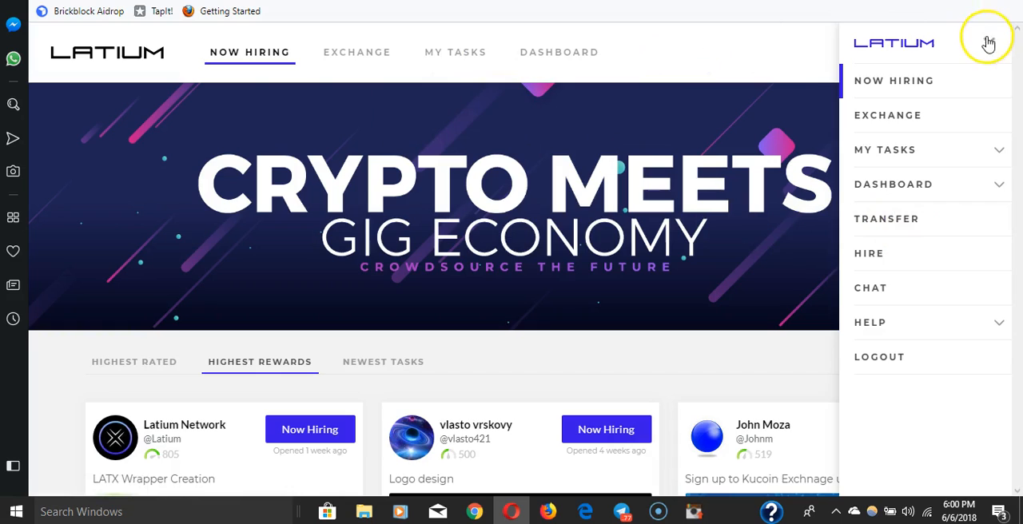
{"action": "left_click", "coordinate": [988, 42]}
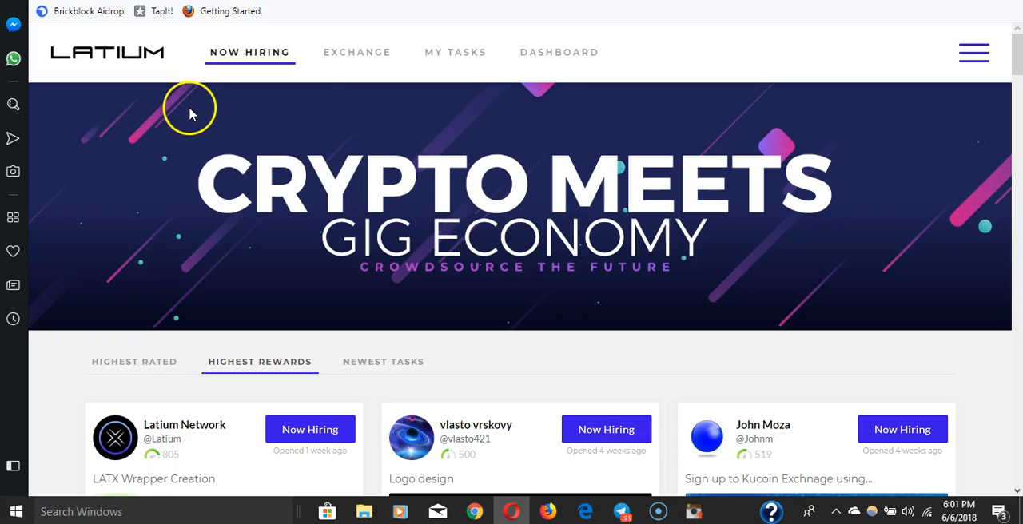
{"action": "mouse_move", "coordinate": [189, 110]}
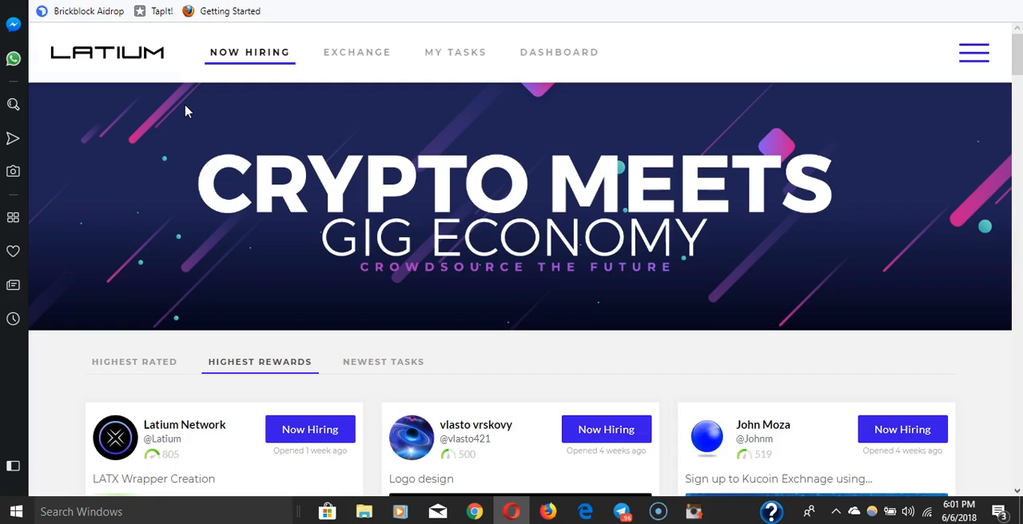
{"action": "scroll", "scroll_direction": "down", "scroll_amount": 3}
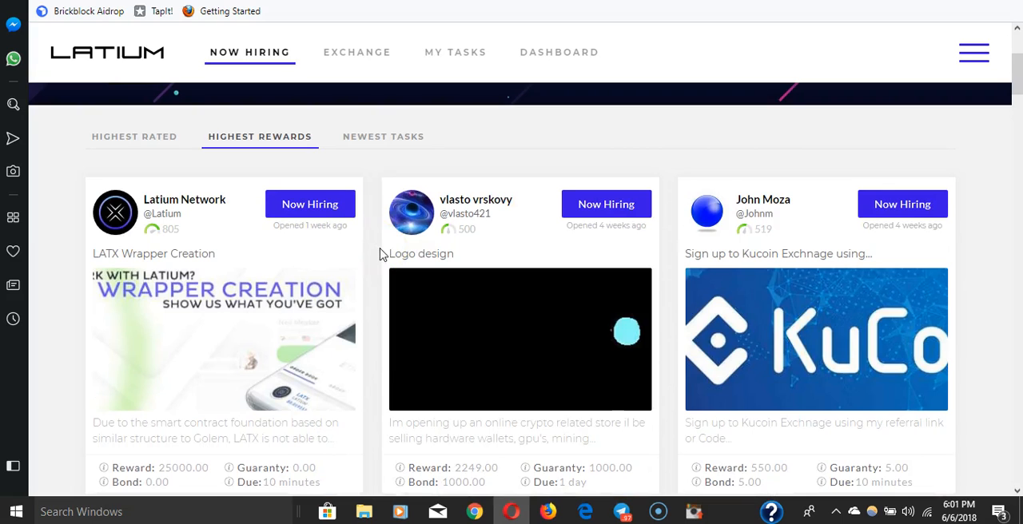
{"action": "scroll", "scroll_direction": "down", "scroll_amount": 3}
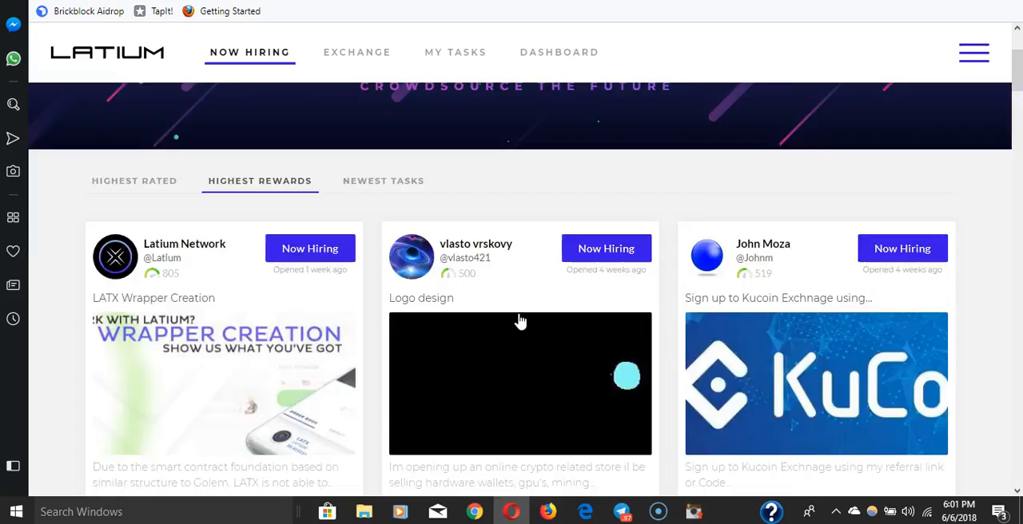
{"action": "scroll", "scroll_direction": "down", "scroll_amount": 3}
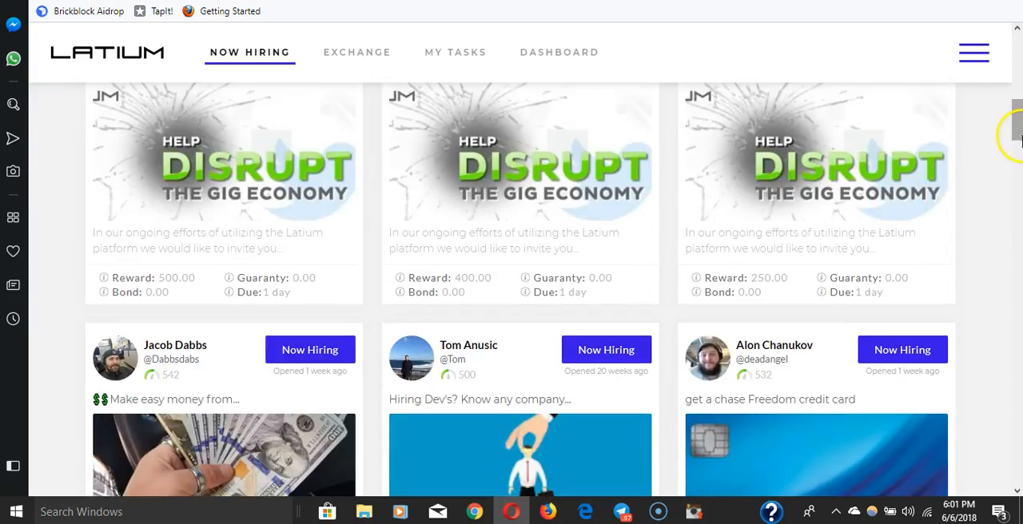
{"action": "scroll", "scroll_direction": "down", "scroll_amount": 3}
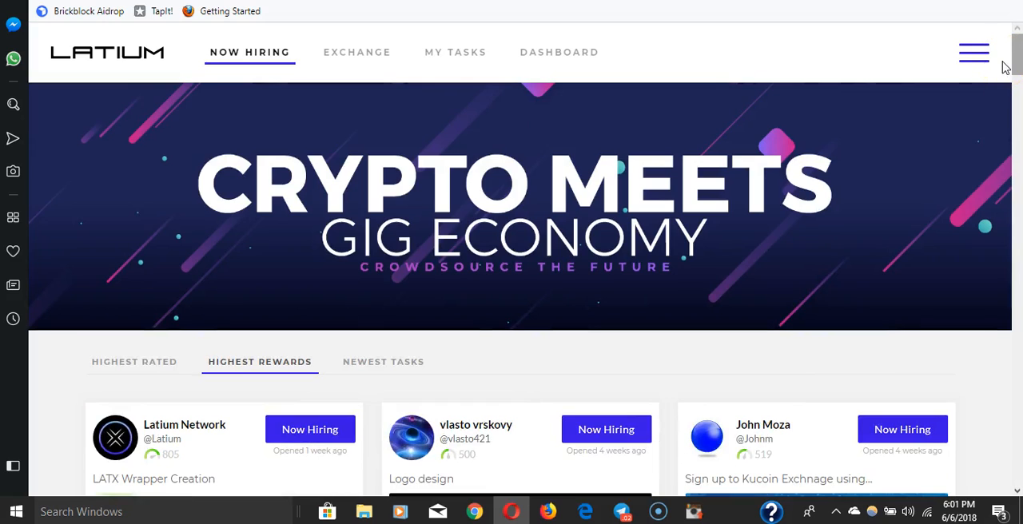
{"action": "mouse_move", "coordinate": [751, 57]}
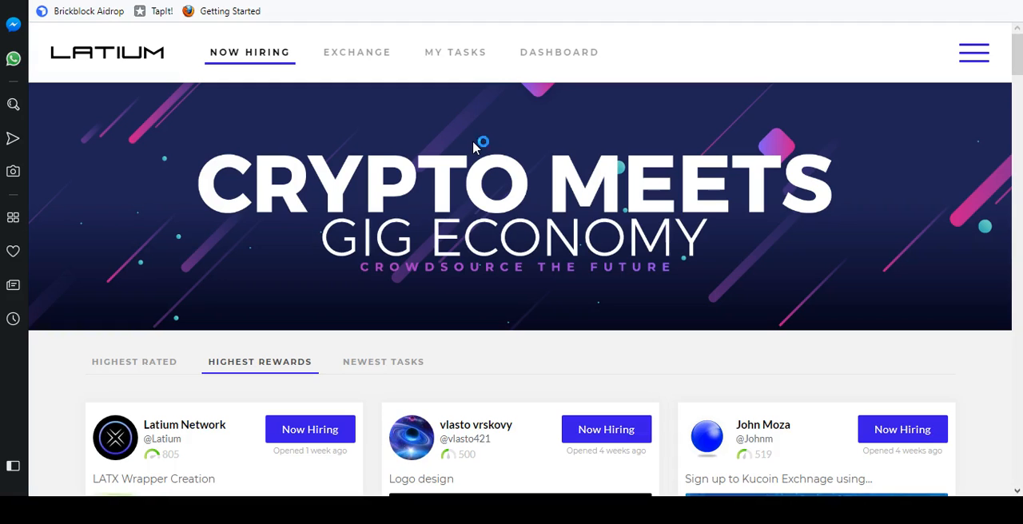
{"action": "scroll", "scroll_direction": "down", "scroll_amount": 3}
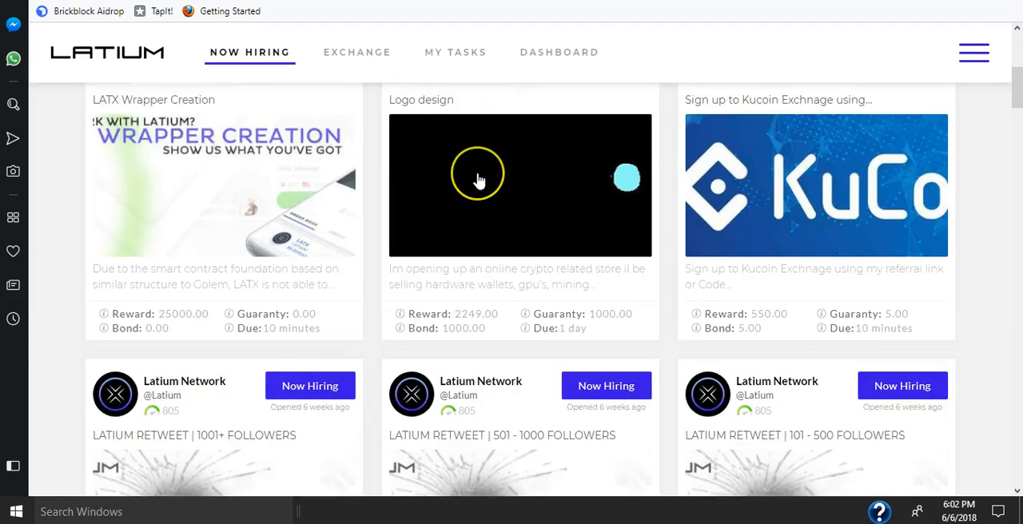
{"action": "scroll", "scroll_direction": "down", "scroll_amount": 3}
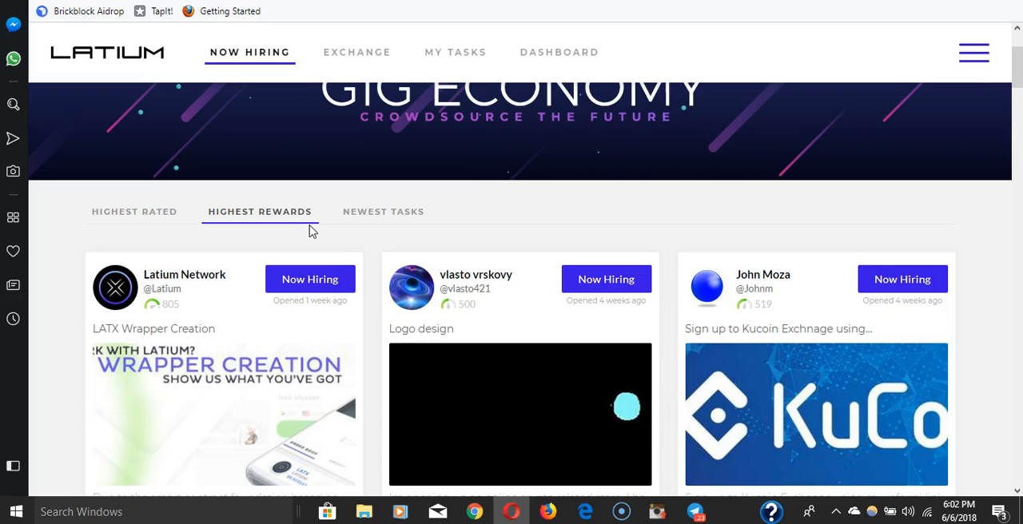
{"action": "scroll", "scroll_direction": "down", "scroll_amount": 3}
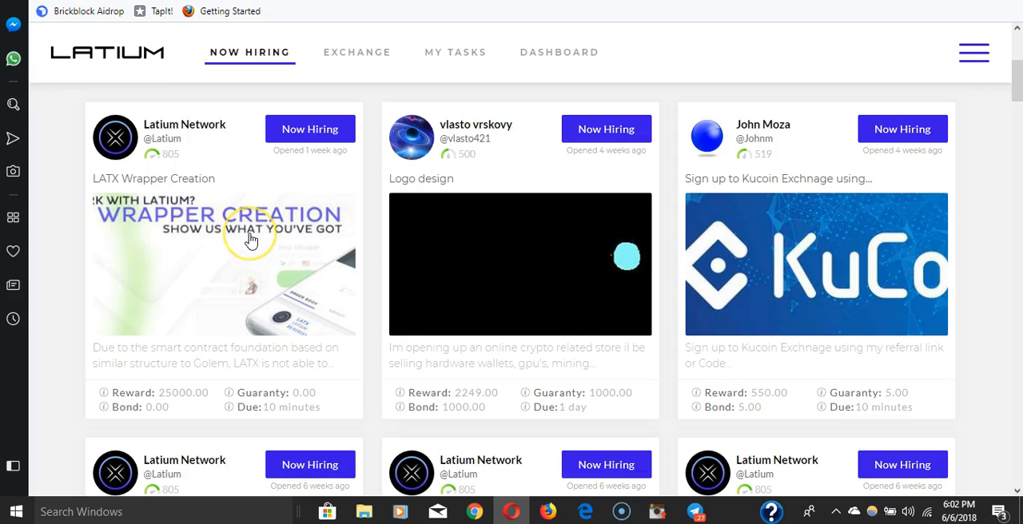
{"action": "scroll", "scroll_direction": "up", "scroll_amount": 3}
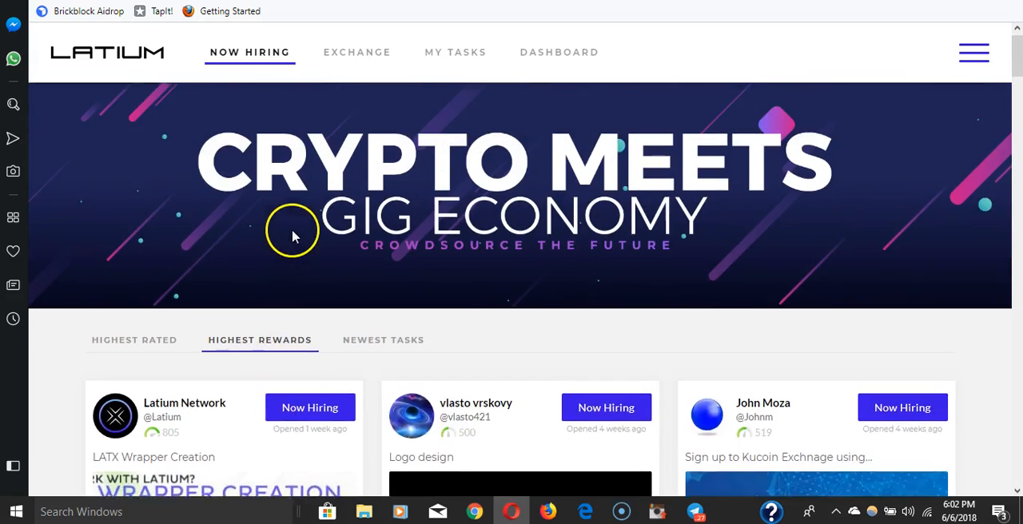
{"action": "scroll", "scroll_direction": "down", "scroll_amount": 3}
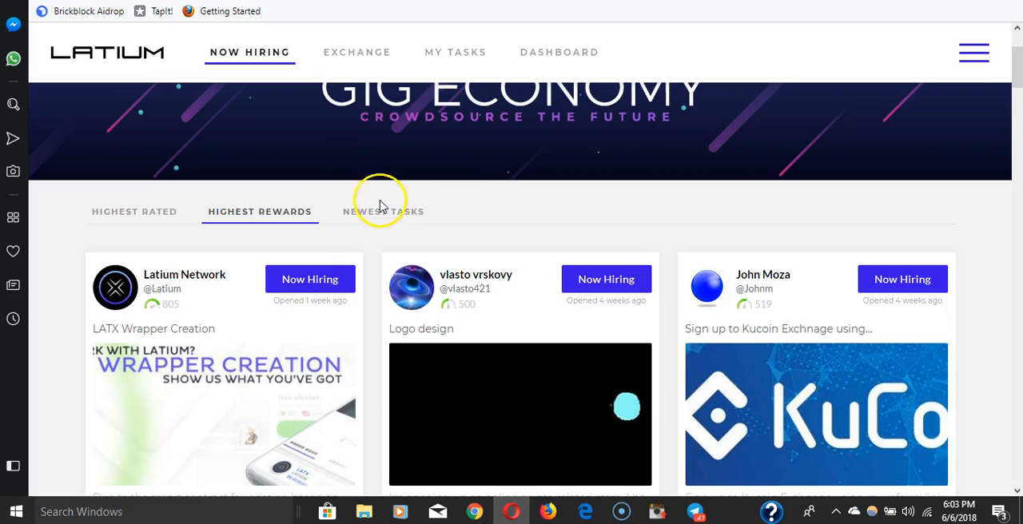
{"action": "scroll", "scroll_direction": "down", "scroll_amount": 3}
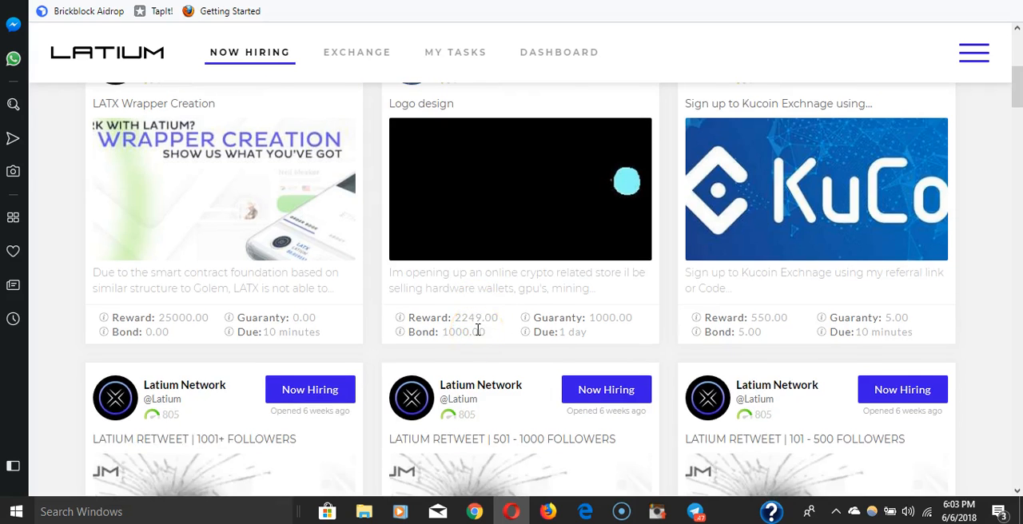
{"action": "scroll", "scroll_direction": "up", "scroll_amount": 3}
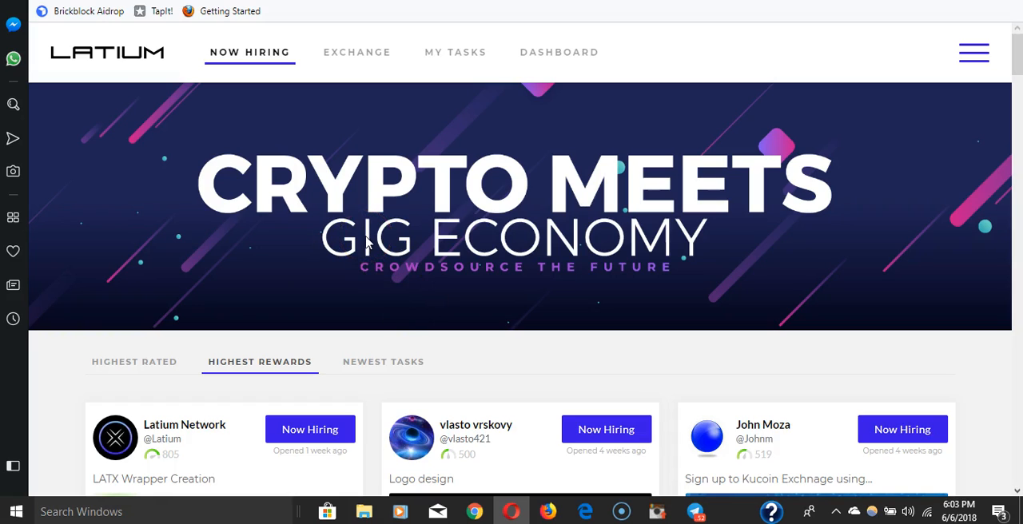
{"action": "mouse_move", "coordinate": [400, 230]}
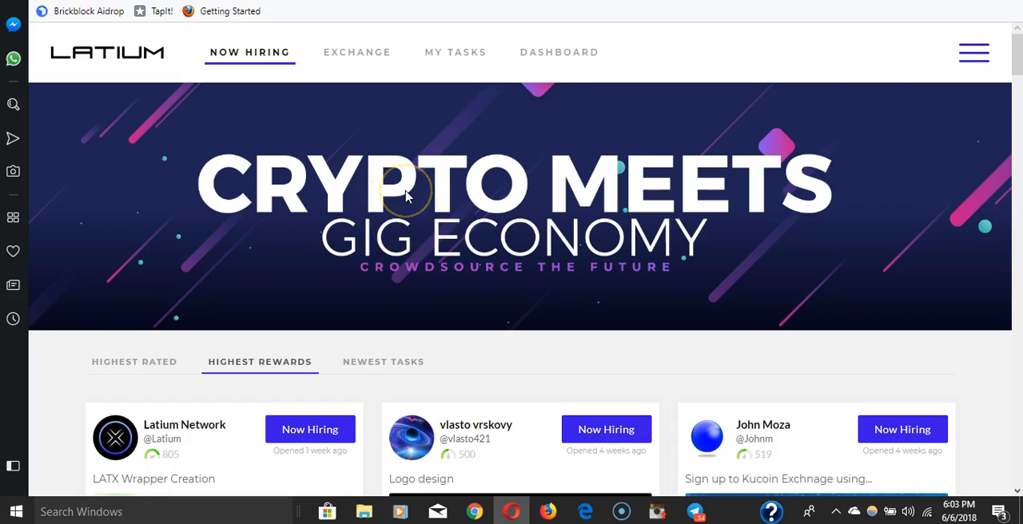
{"action": "mouse_move", "coordinate": [425, 201]}
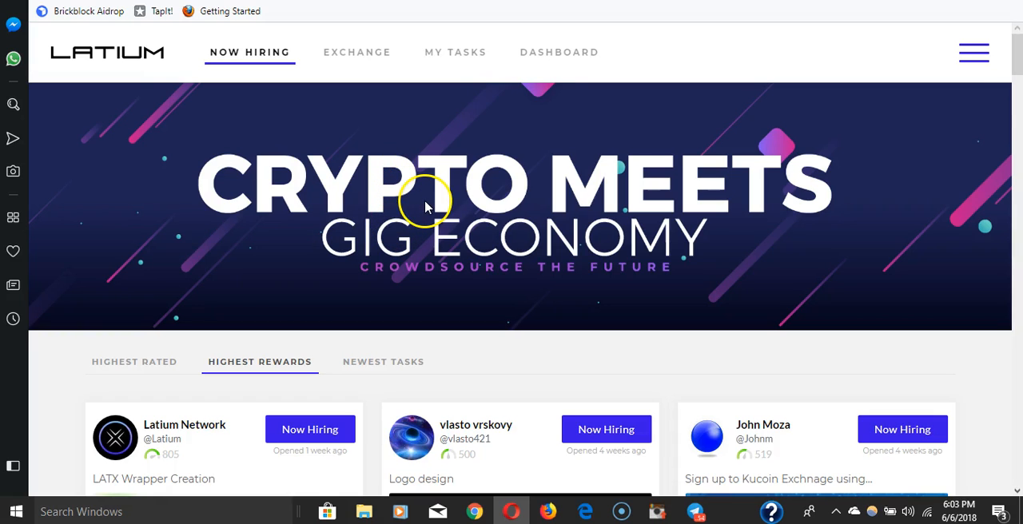